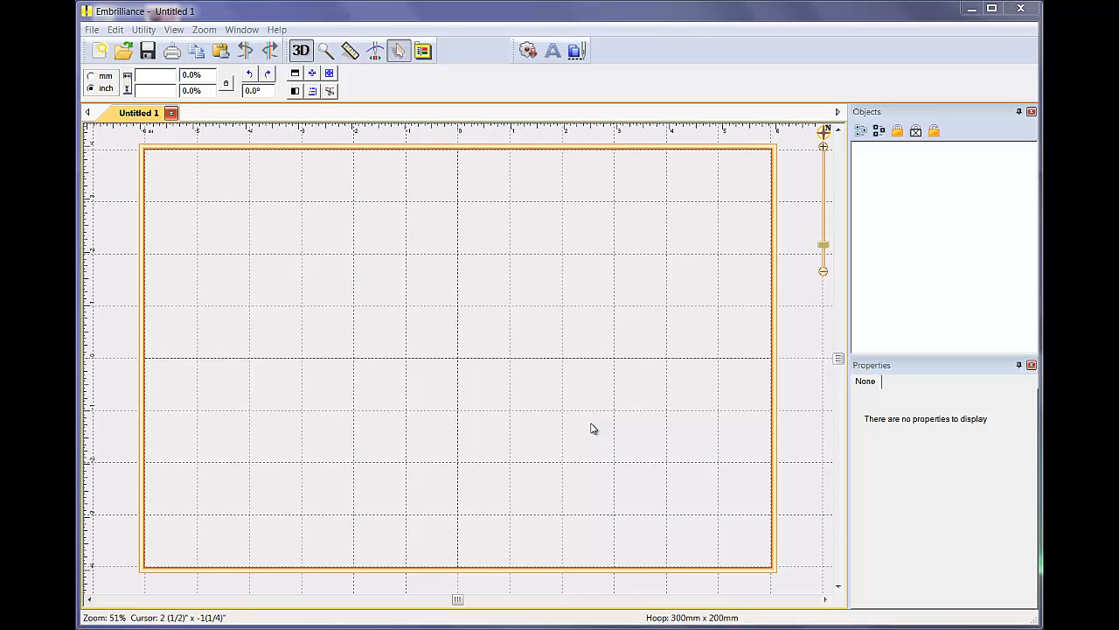
mouse_move(558, 371)
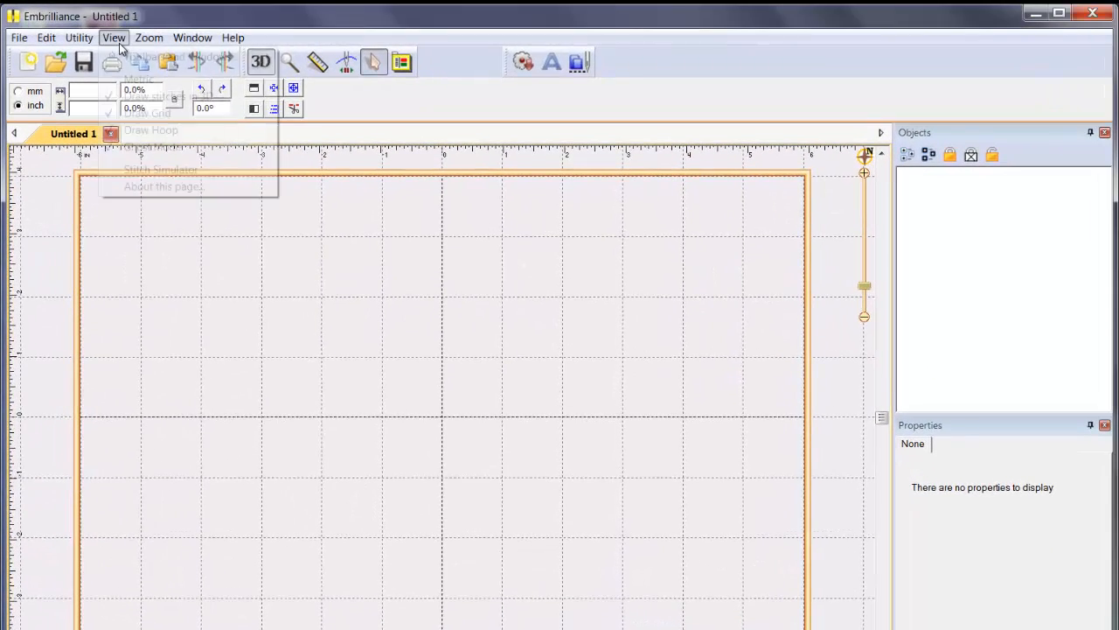
- Load Flower 01 Lyn C.pes from the Lacy Flowers PES folder into the hoop
left_click(113, 36)
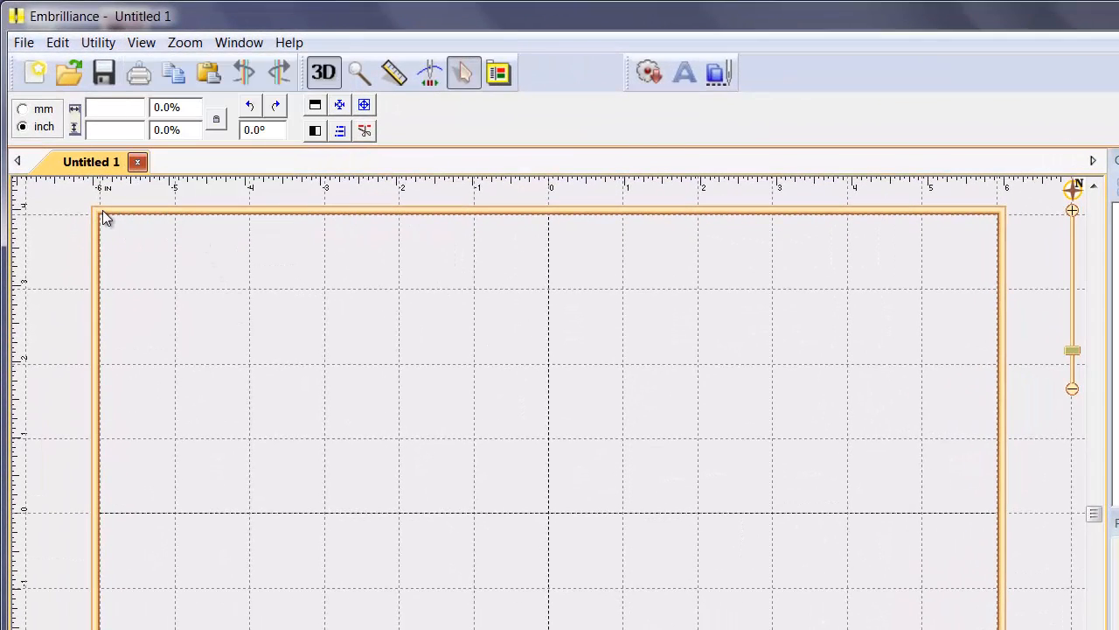
mouse_move(98, 339)
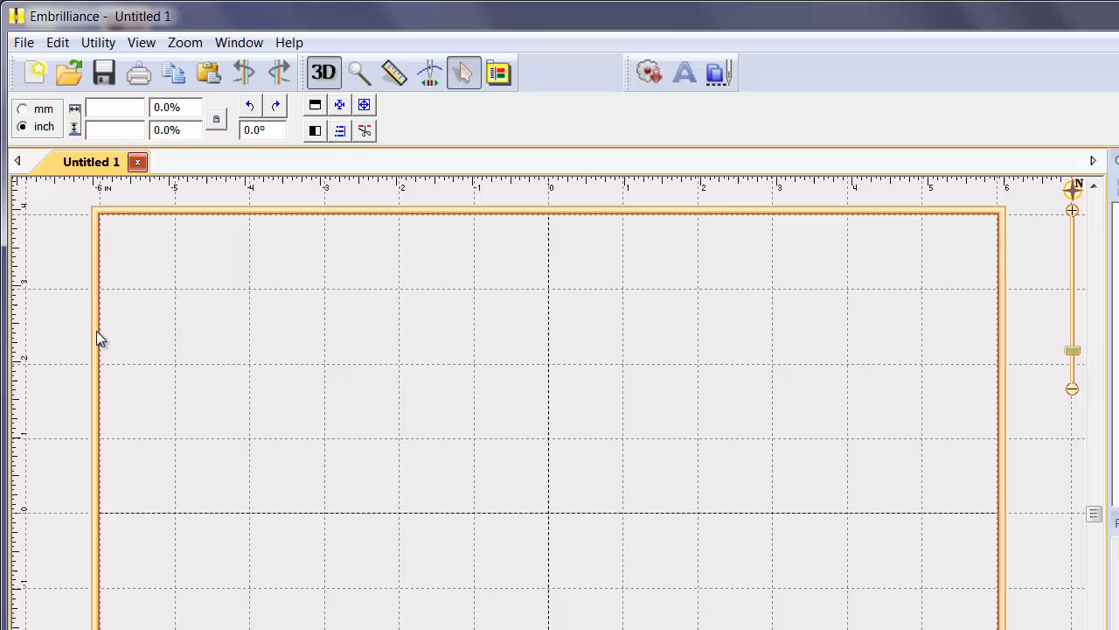
left_click(24, 42)
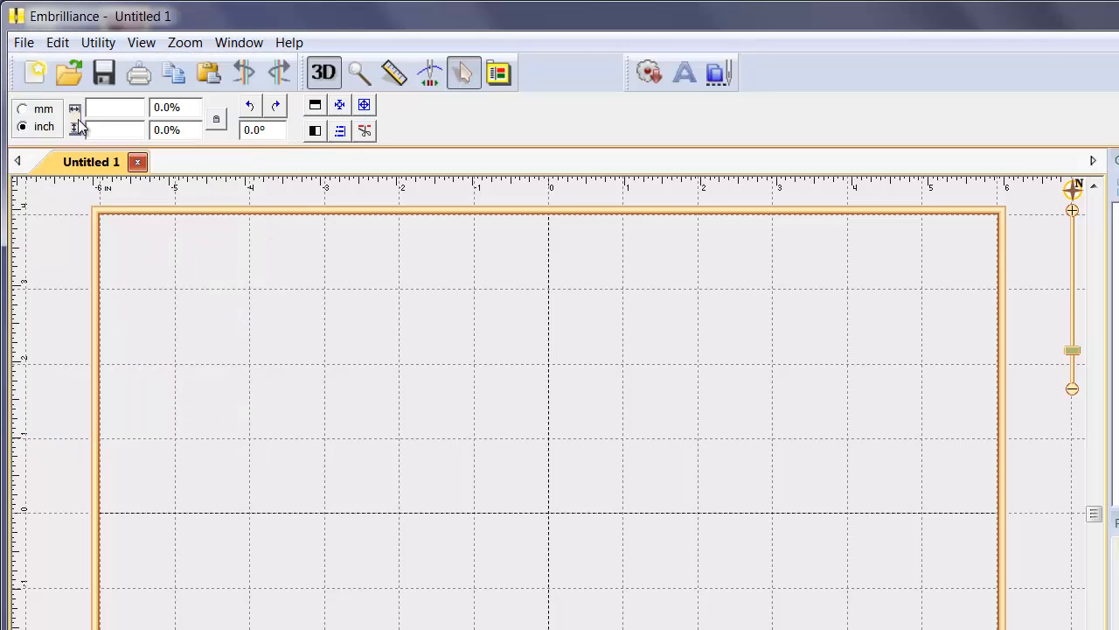
mouse_move(69, 73)
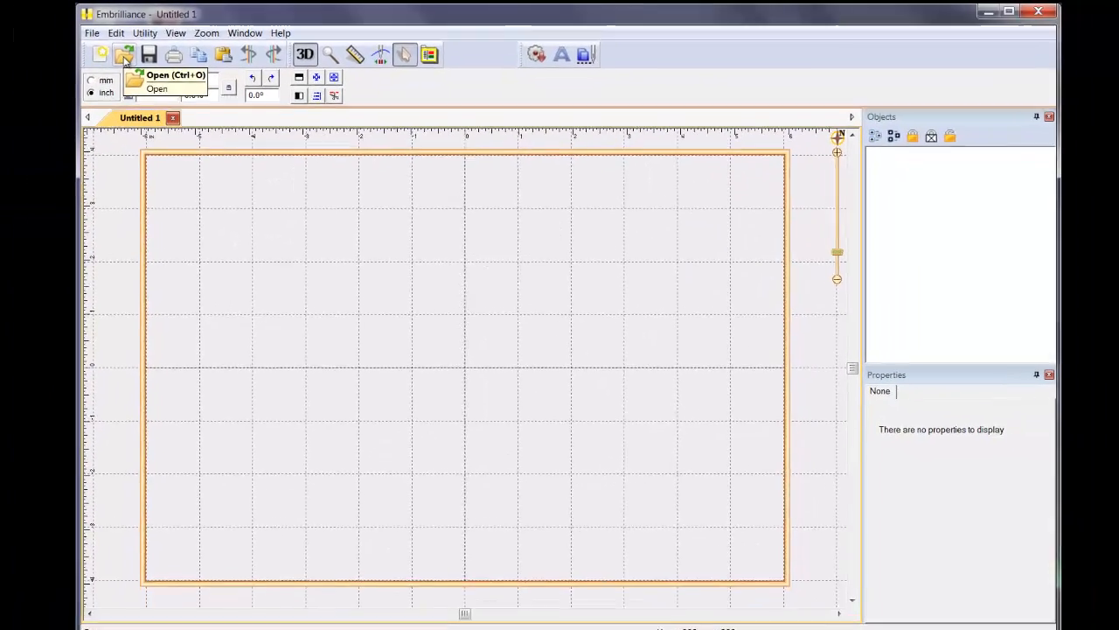
left_click(124, 54)
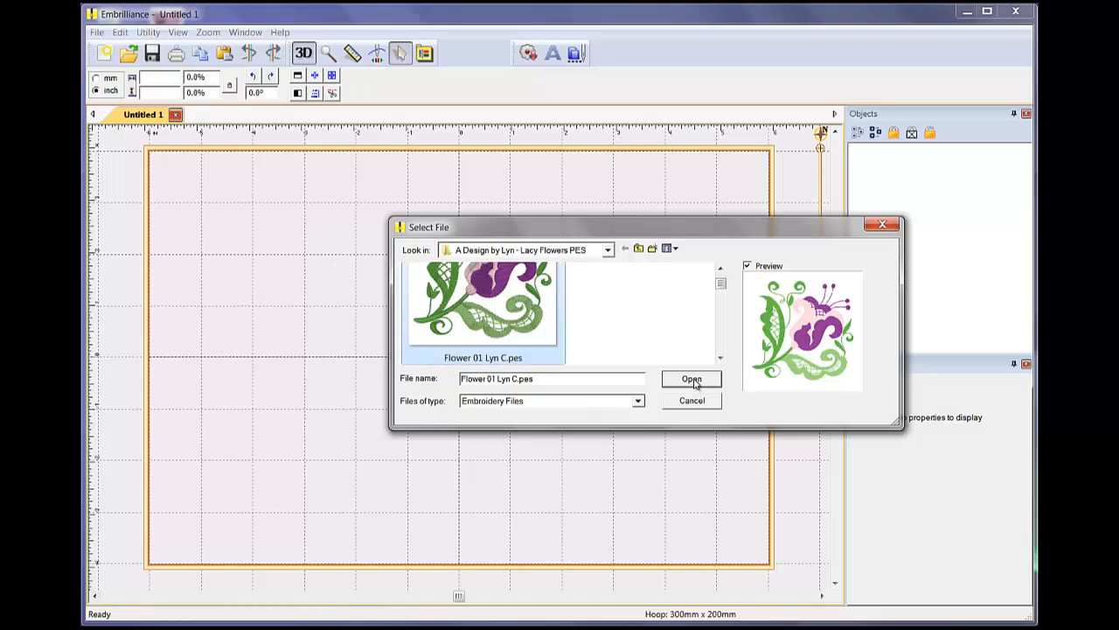
left_click(691, 378)
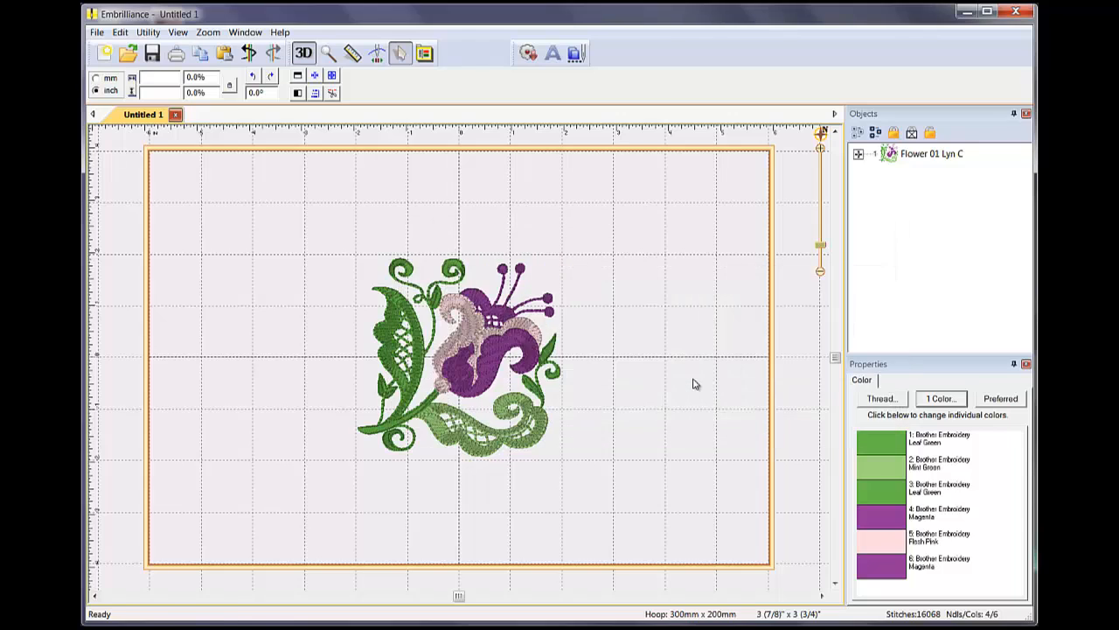
mouse_move(558, 388)
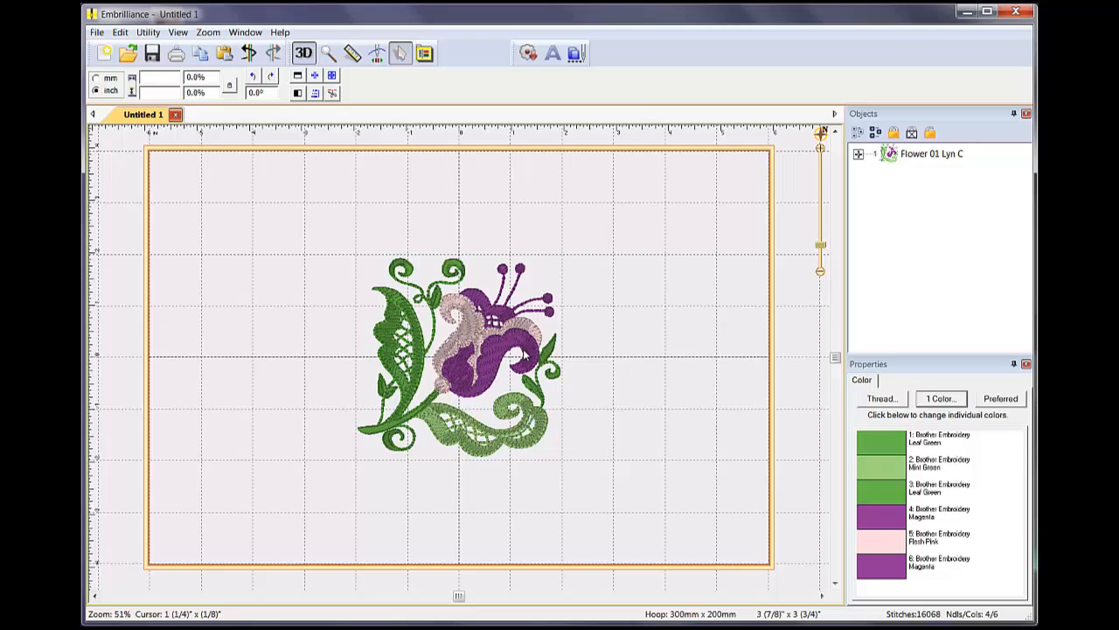
- Move Flower 01 to the hoop's top-left corner, rotated about -82° and scaled to 113%
left_click(458, 353)
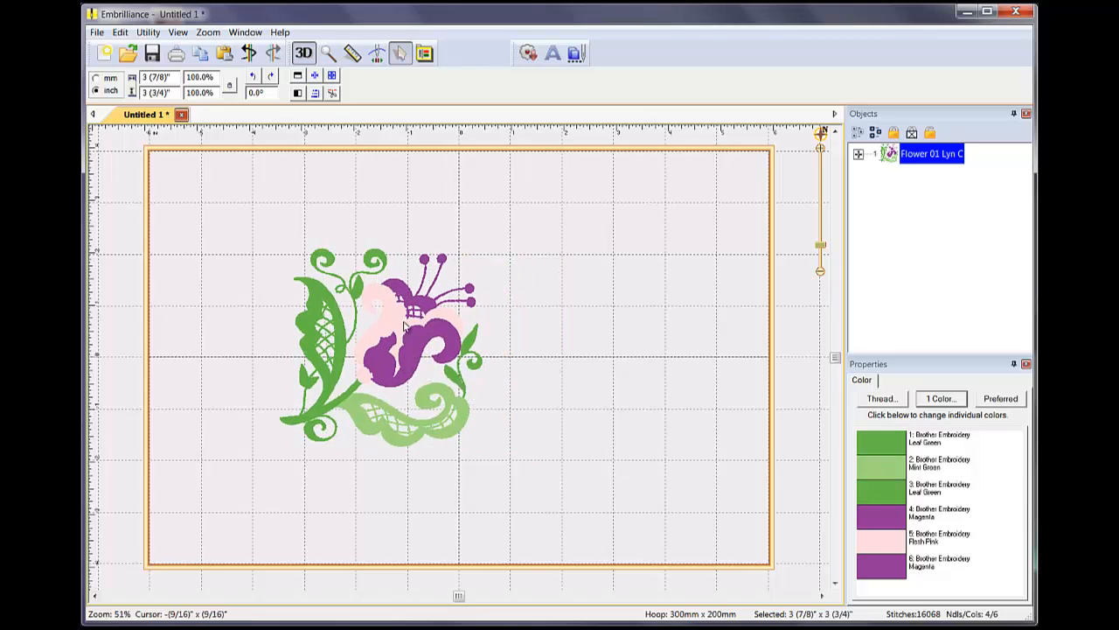
left_click_drag(402, 329, 259, 262)
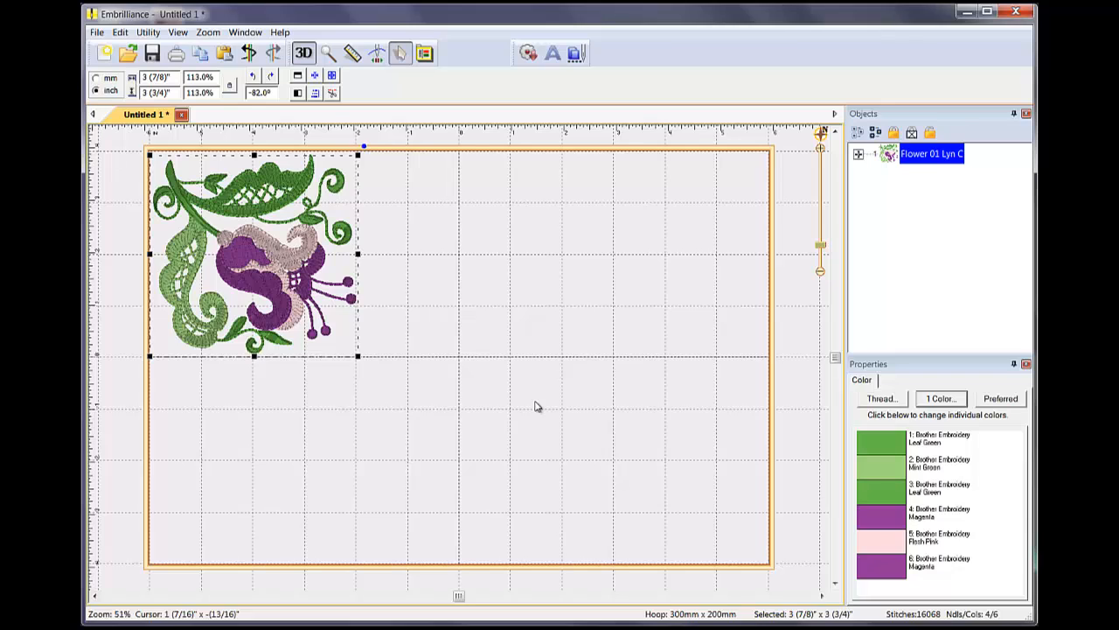
mouse_move(564, 395)
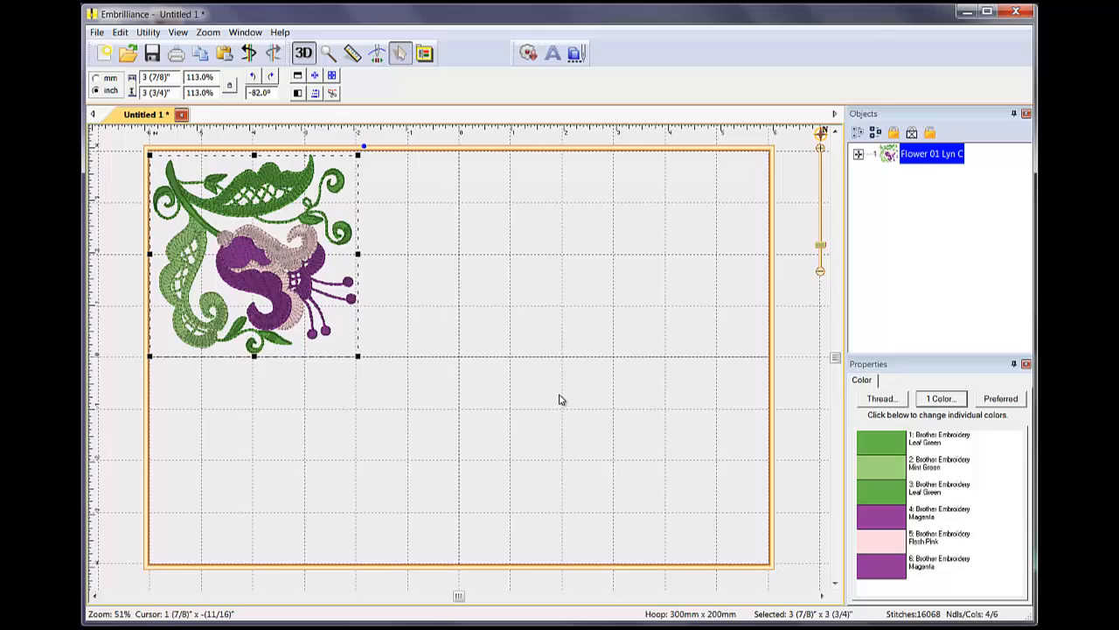
mouse_move(574, 266)
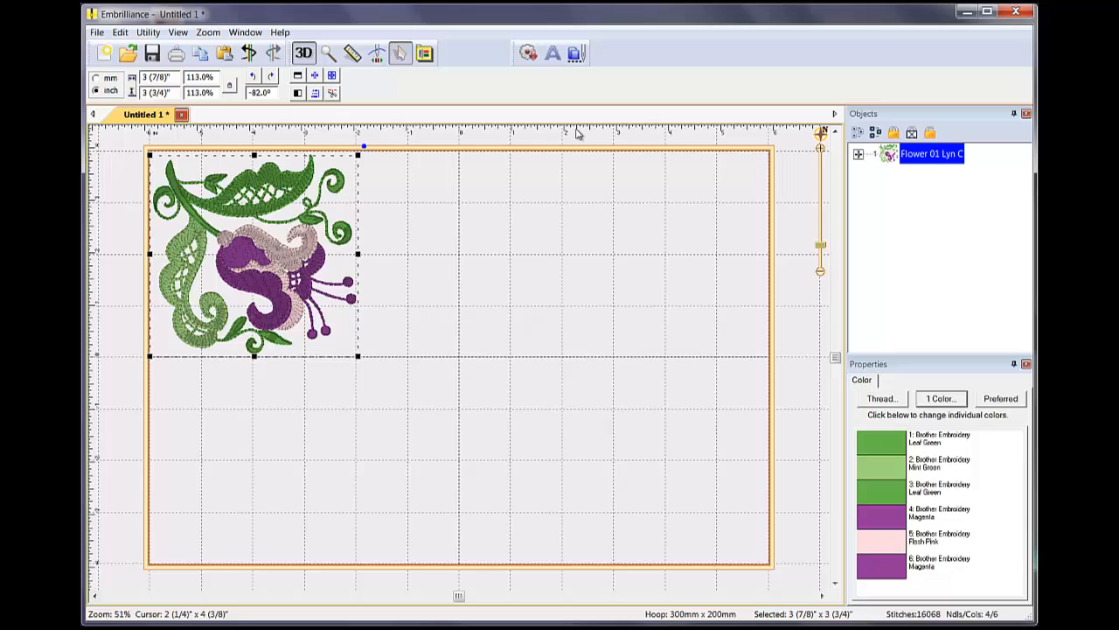
mouse_move(576, 53)
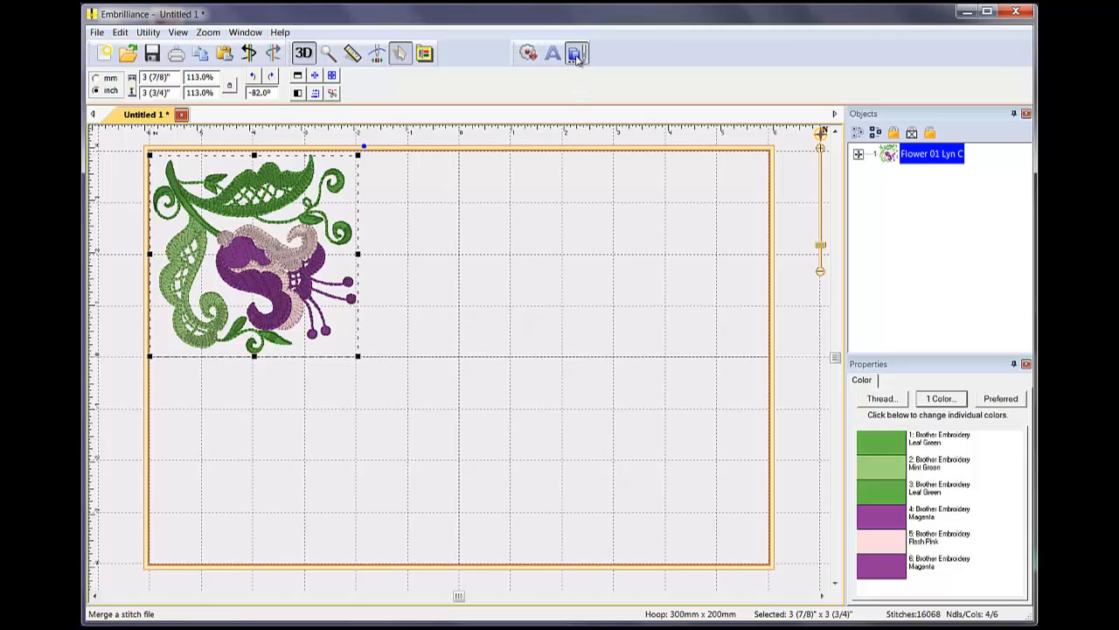
- Merge Flower 02 Lyn C.pes from the Lacy Flowers PES folder beside the first flower
left_click(577, 52)
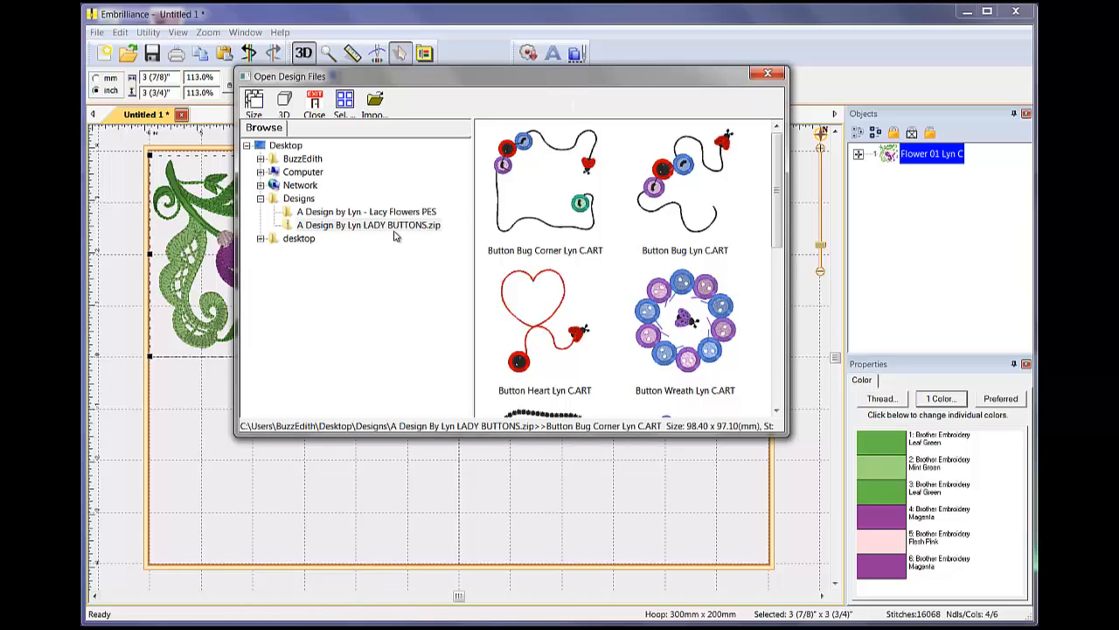
left_click(368, 212)
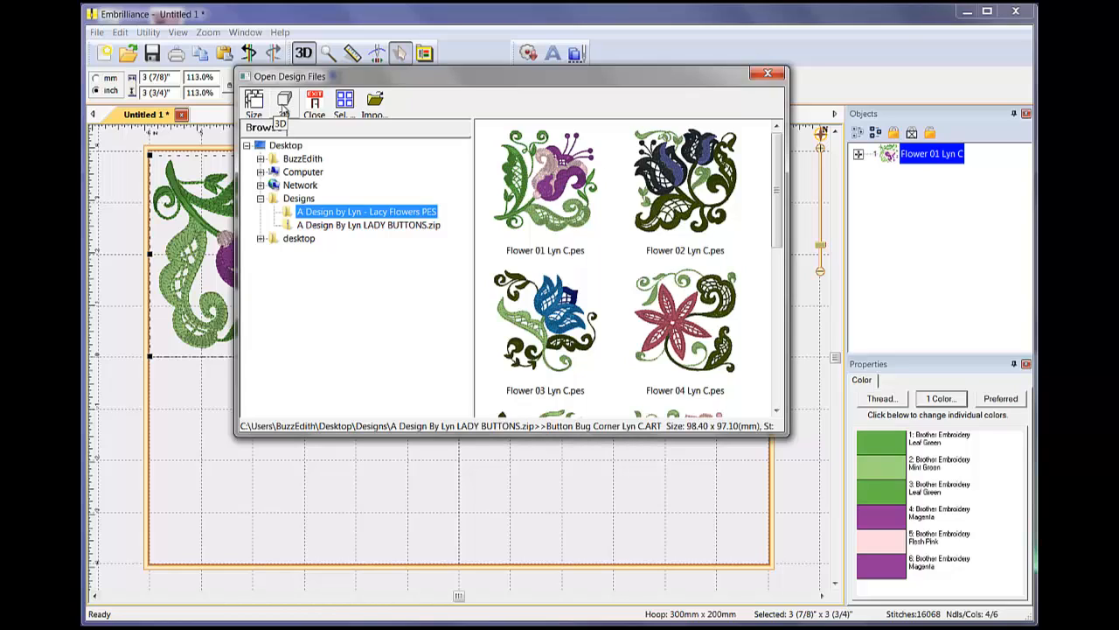
mouse_move(325, 145)
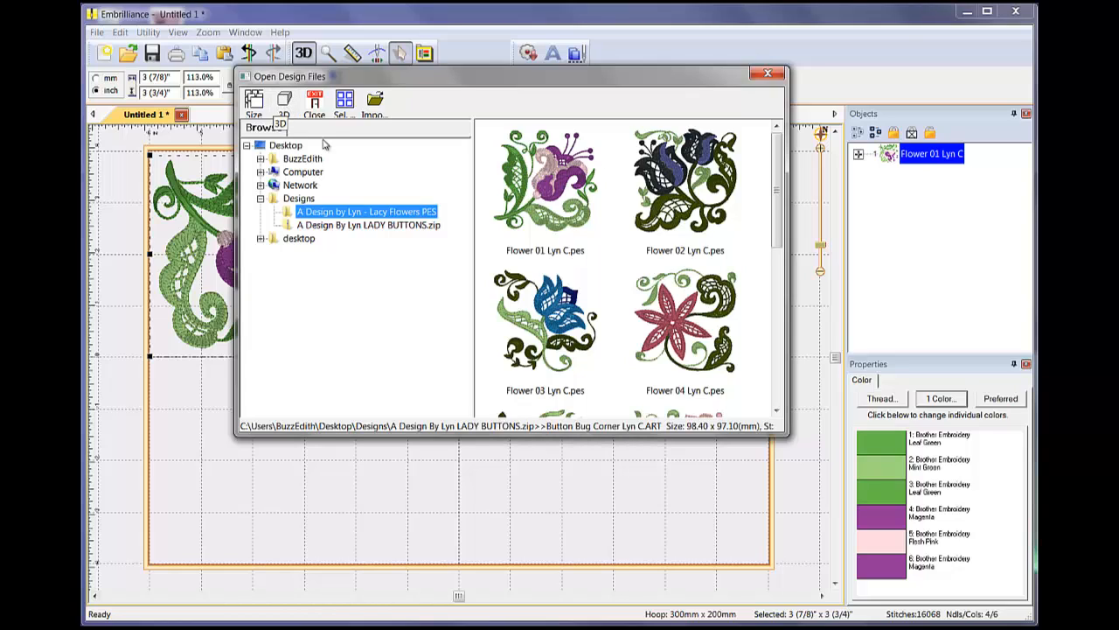
left_click(686, 178)
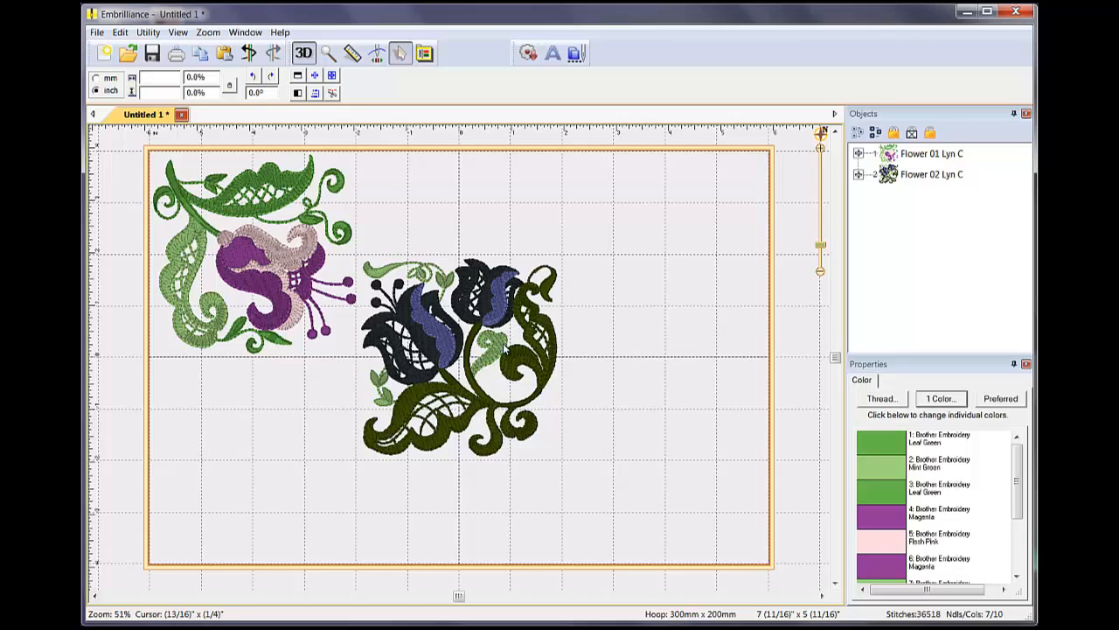
mouse_move(476, 369)
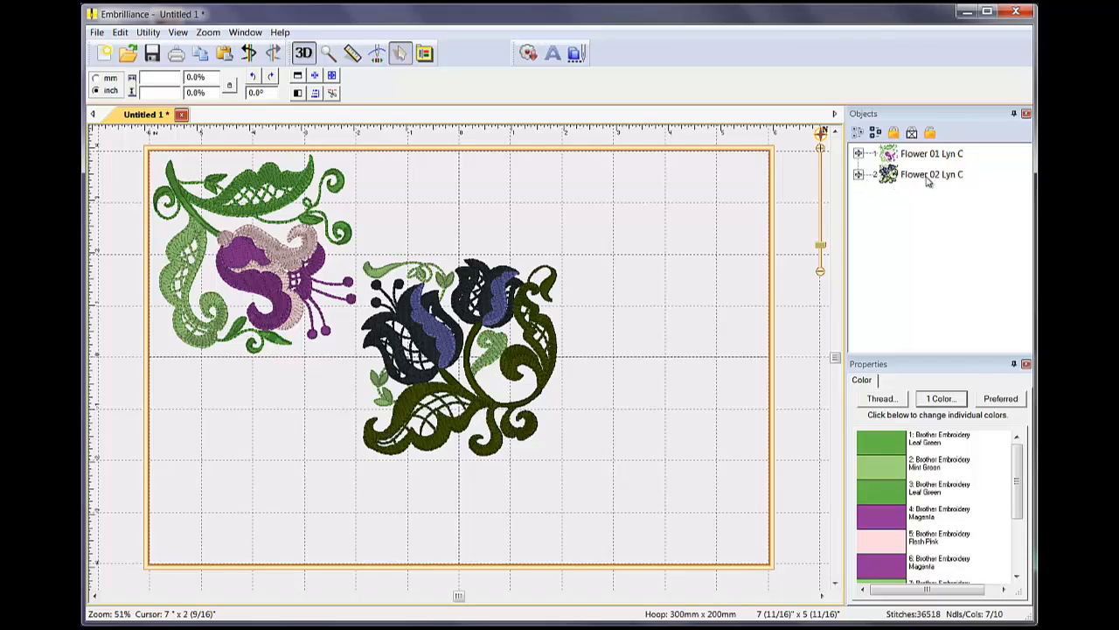
mouse_move(924, 185)
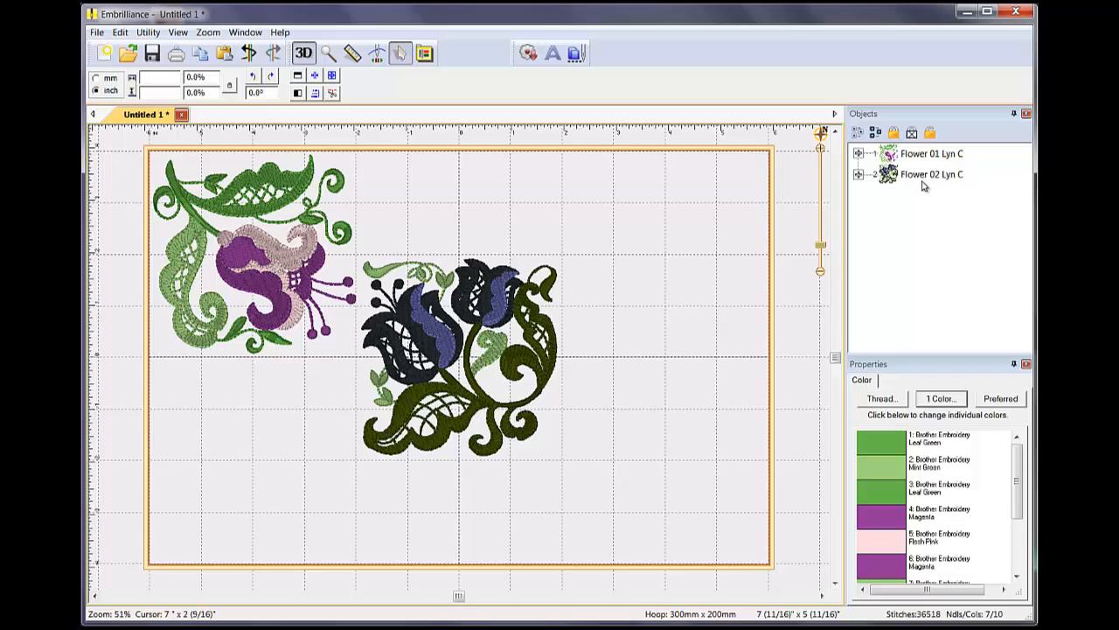
mouse_move(656, 305)
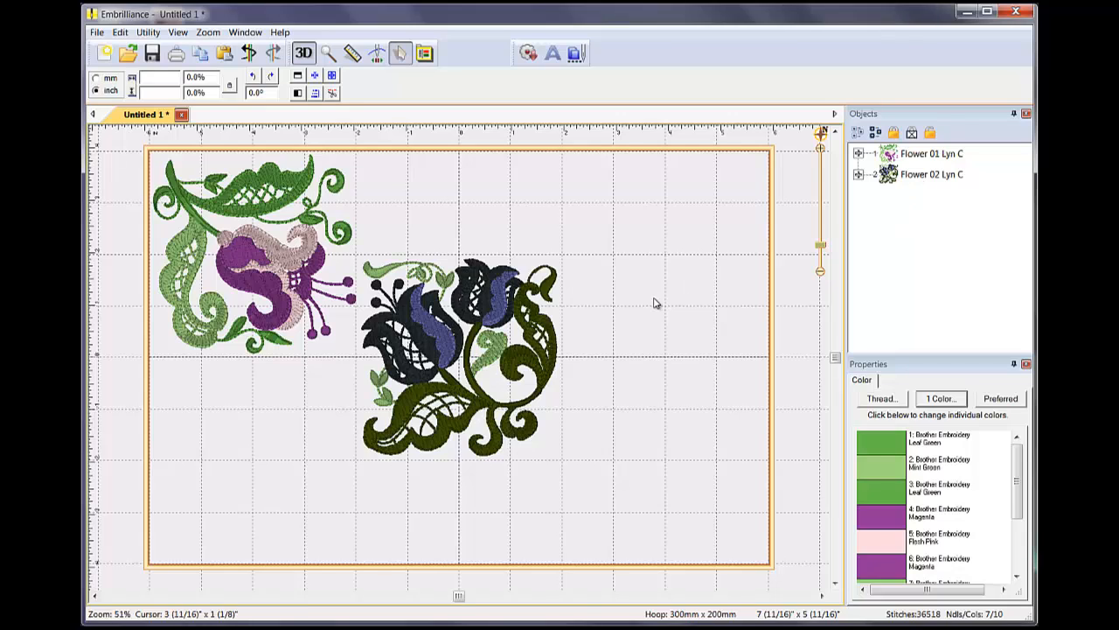
mouse_move(869, 284)
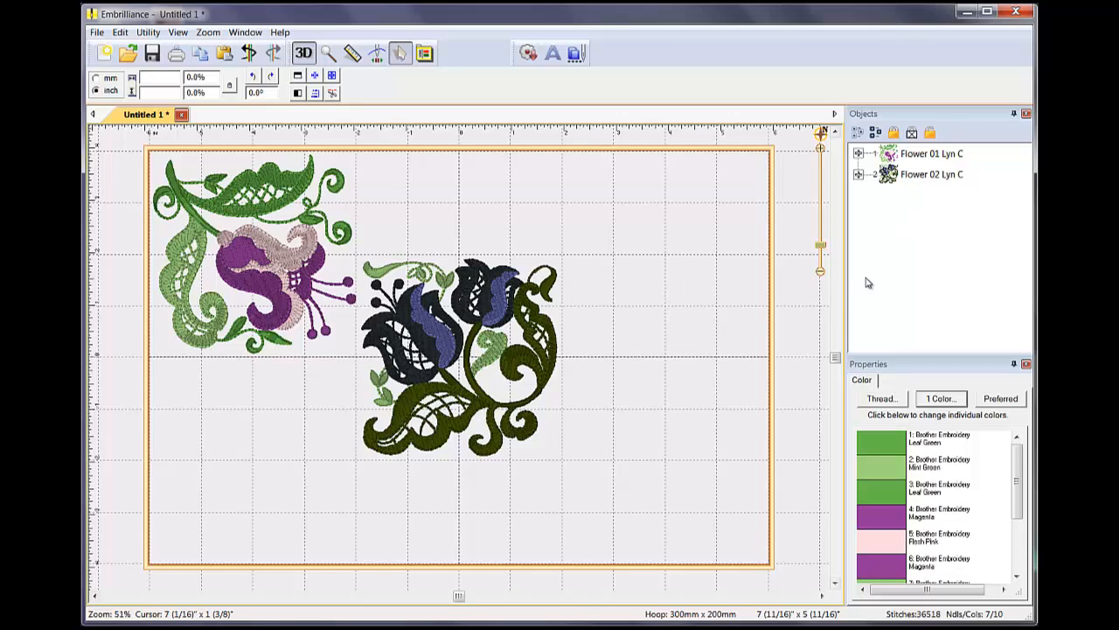
mouse_move(878, 278)
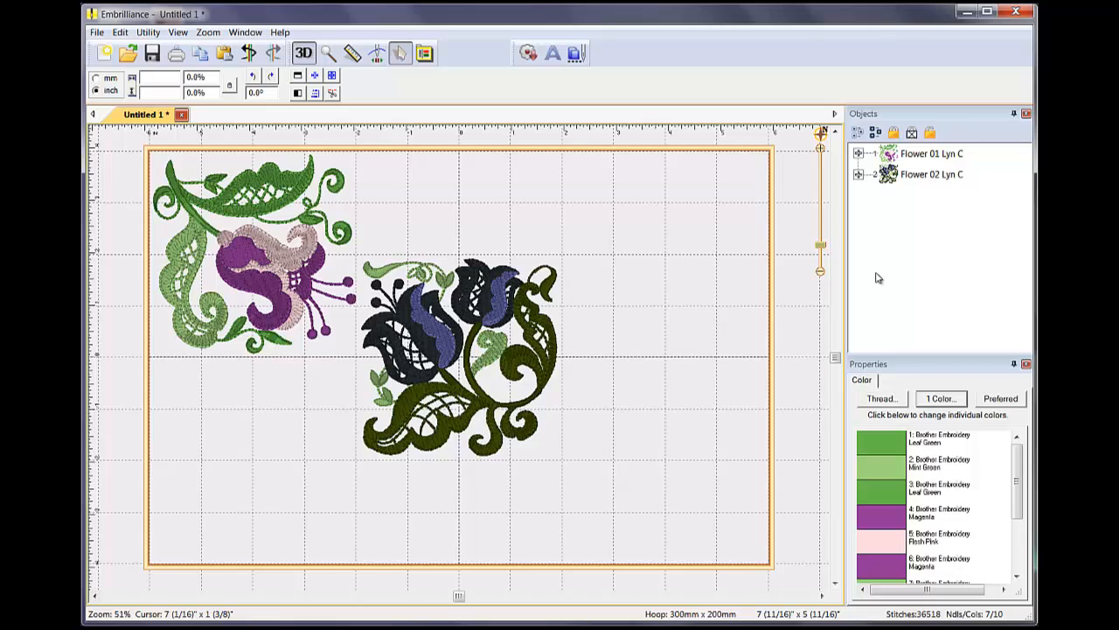
mouse_move(925, 175)
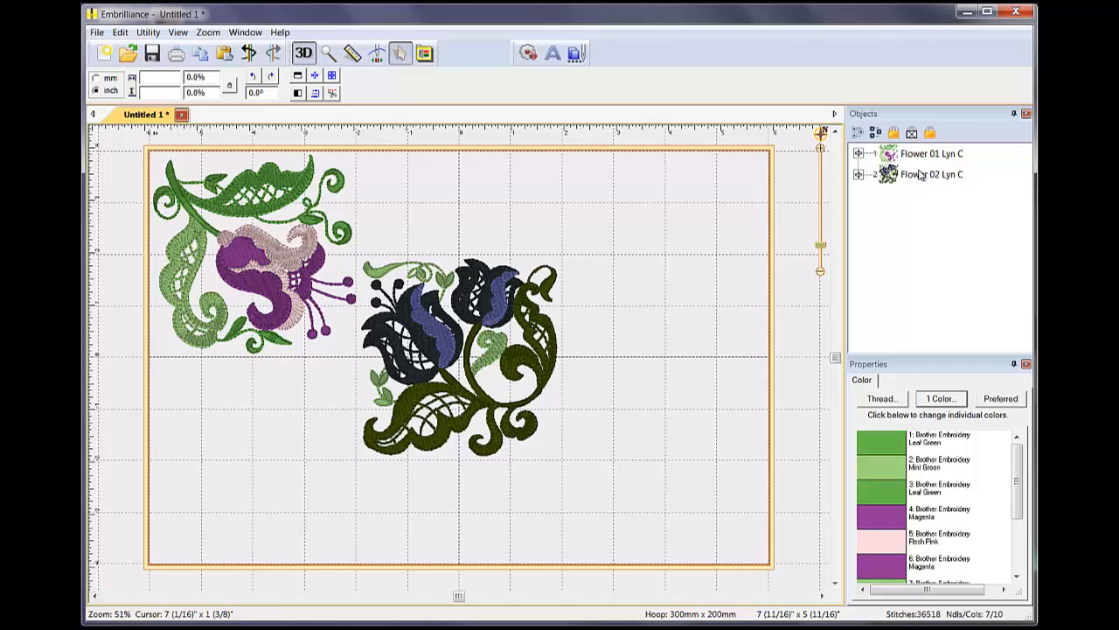
mouse_move(1022, 486)
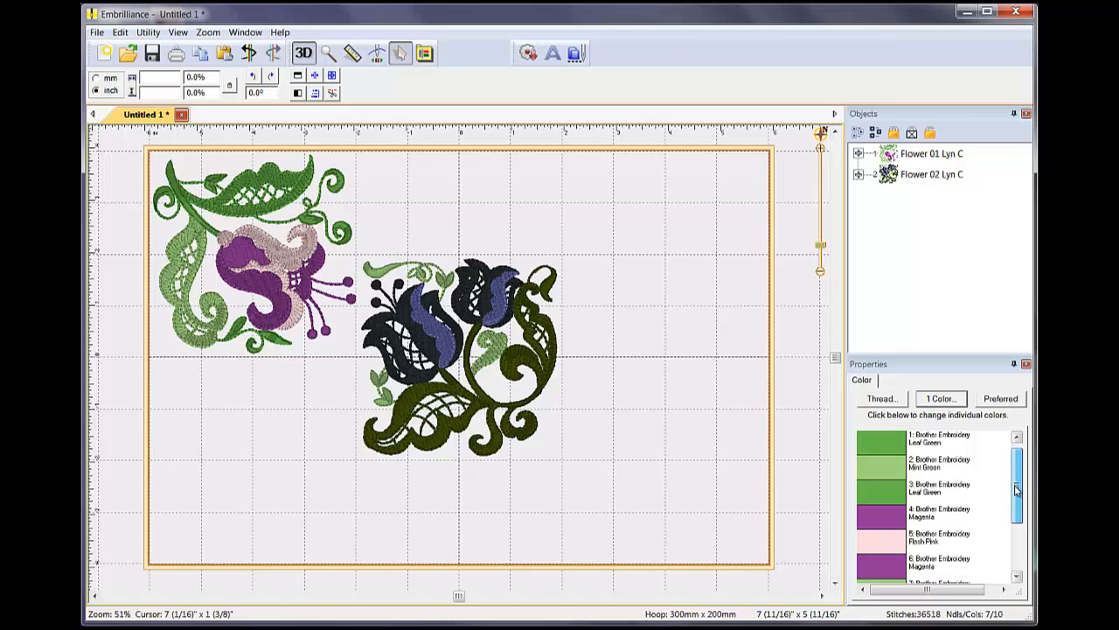
scroll("down", 3)
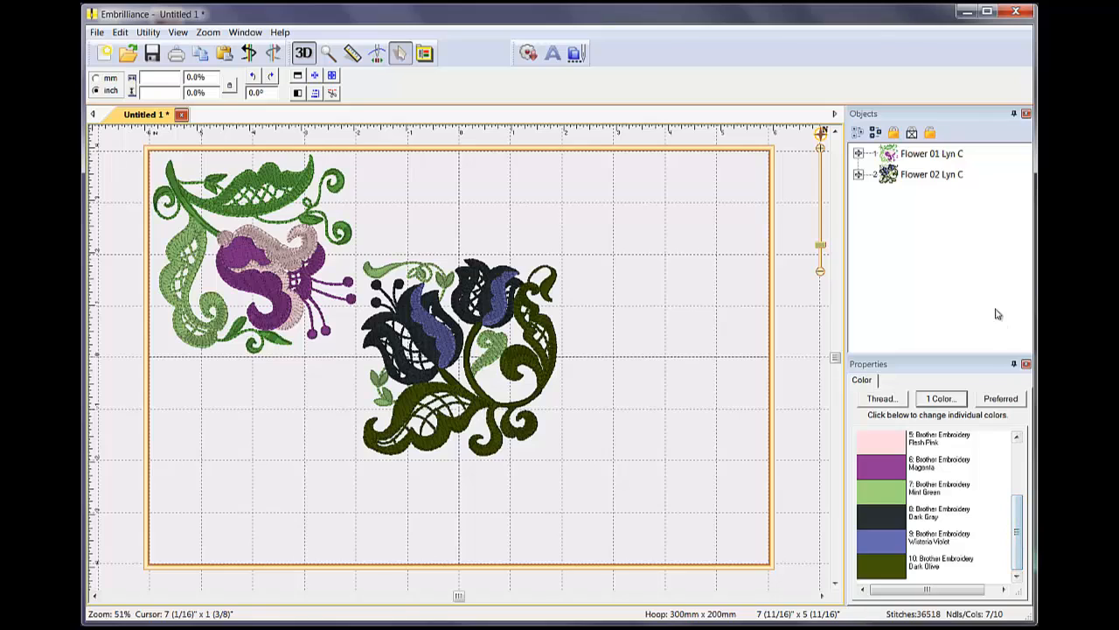
- Select Flower 02 Lyn C in the Objects panel to show its four thread colours
left_click(931, 154)
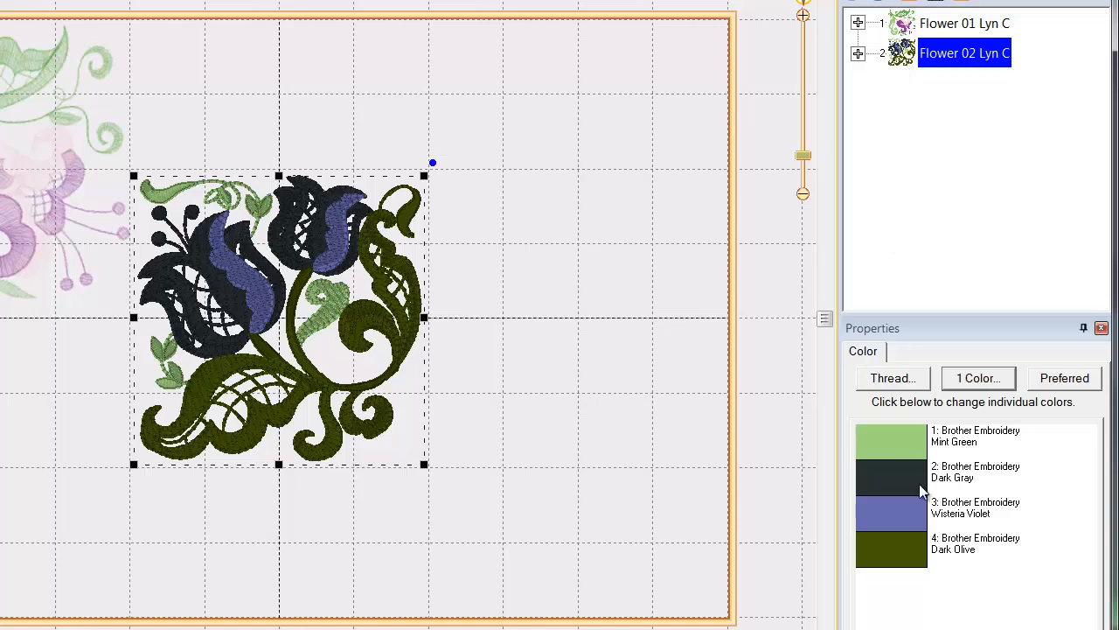
mouse_move(936, 510)
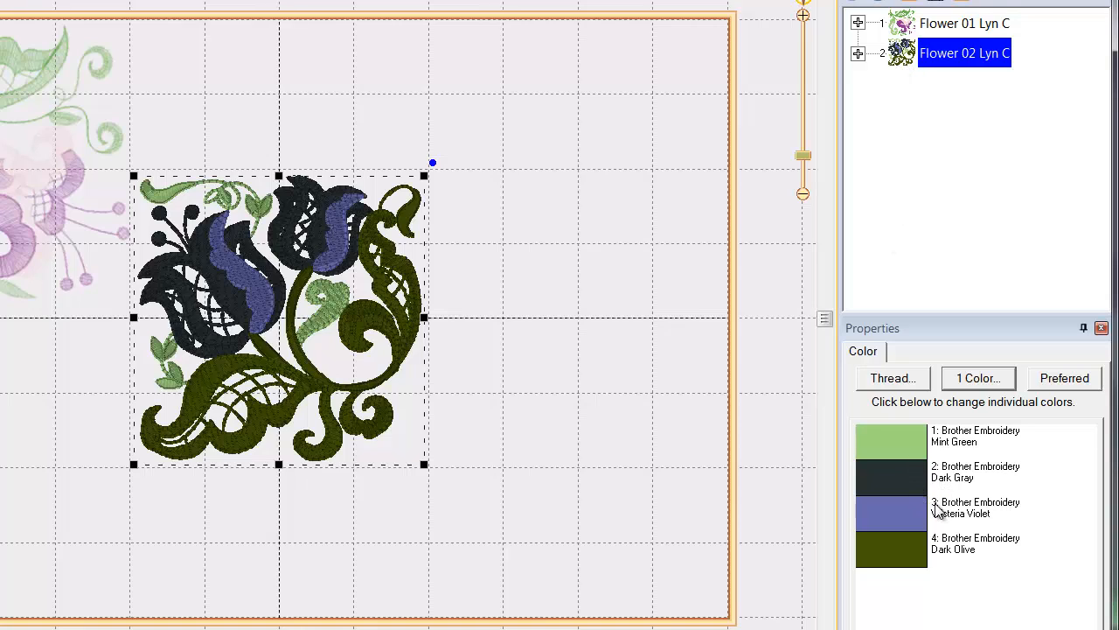
mouse_move(918, 546)
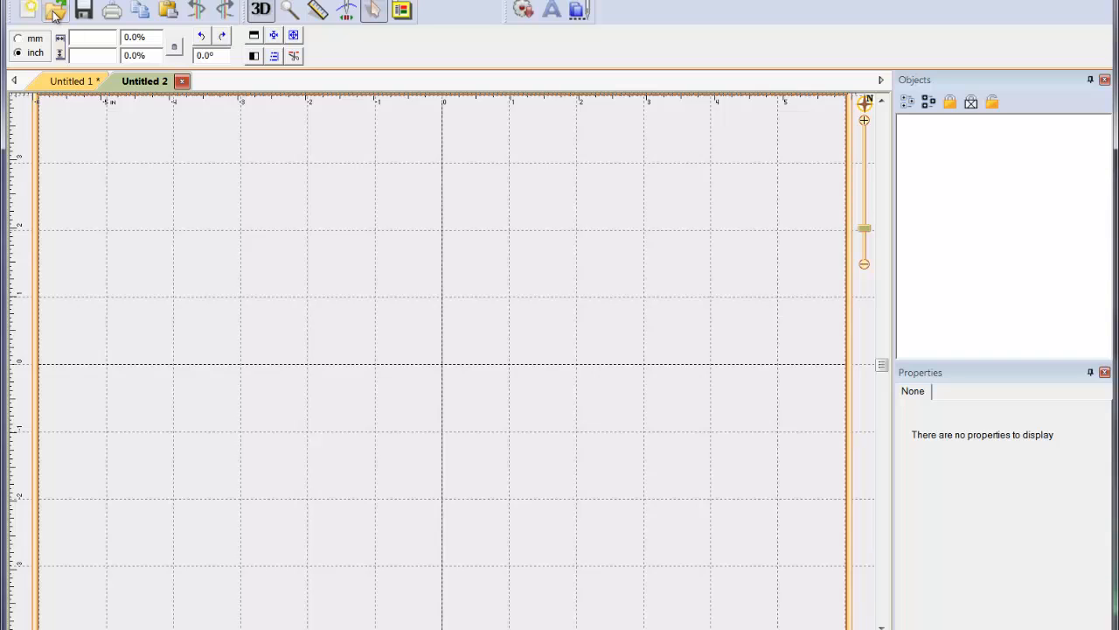
mouse_move(196, 192)
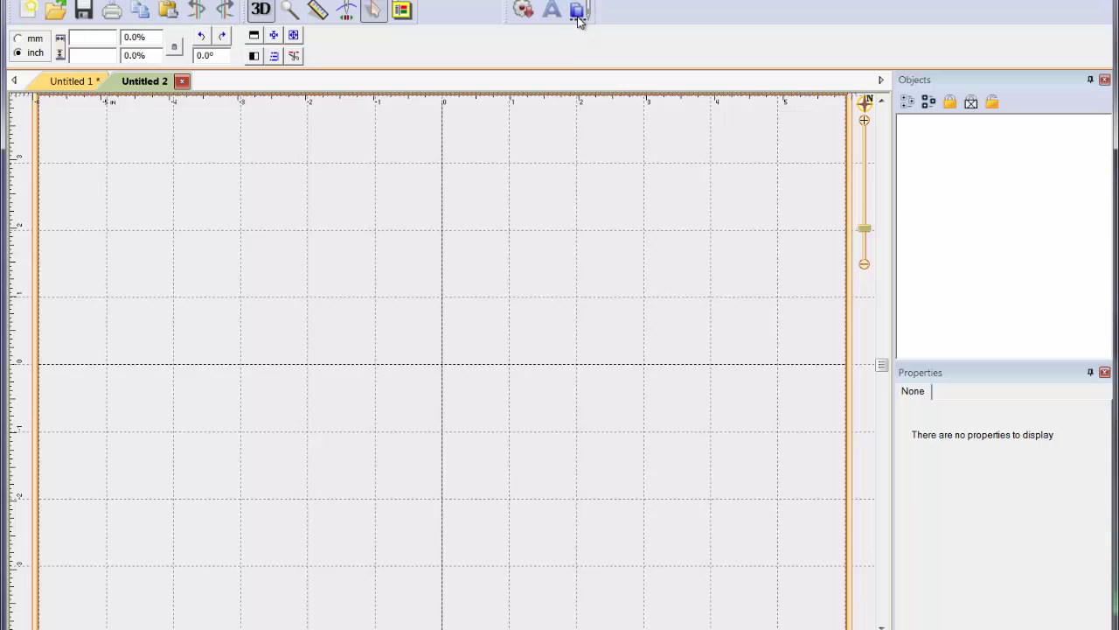
- Select Flowers 04, 05 and 06 in the Lacy Flowers PES browser, leaving out Flower 03
left_click(577, 11)
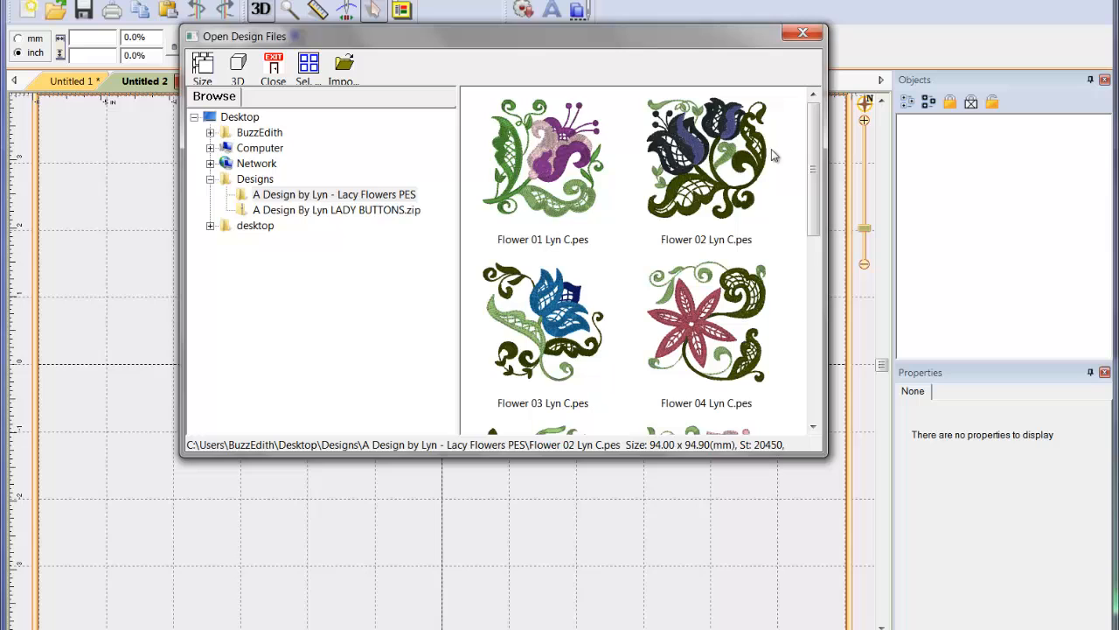
scroll("down", 3)
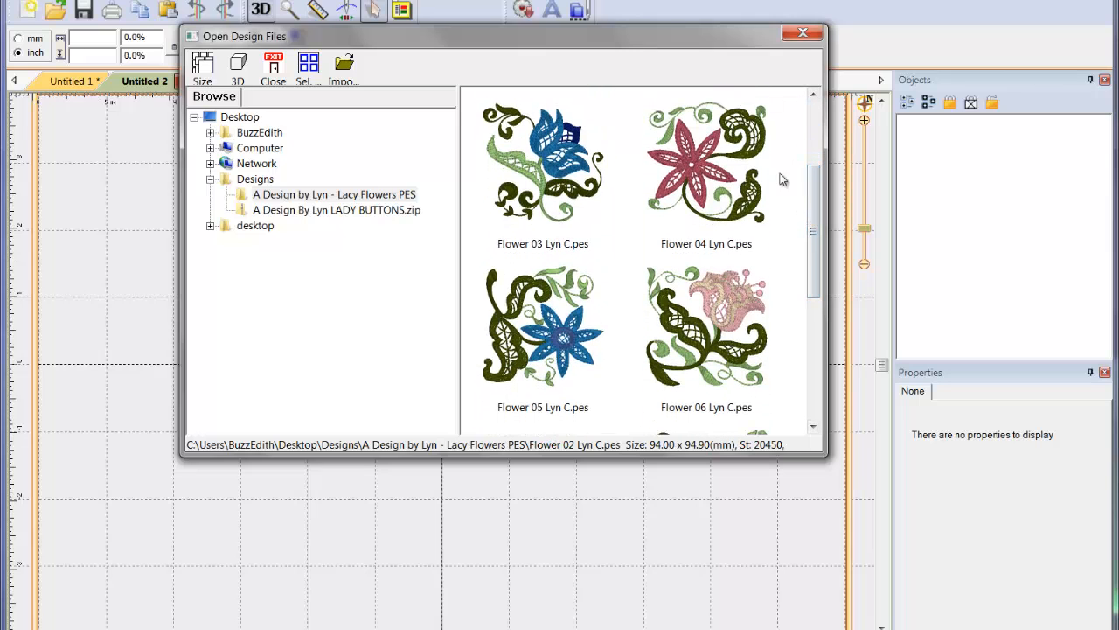
left_click(707, 161)
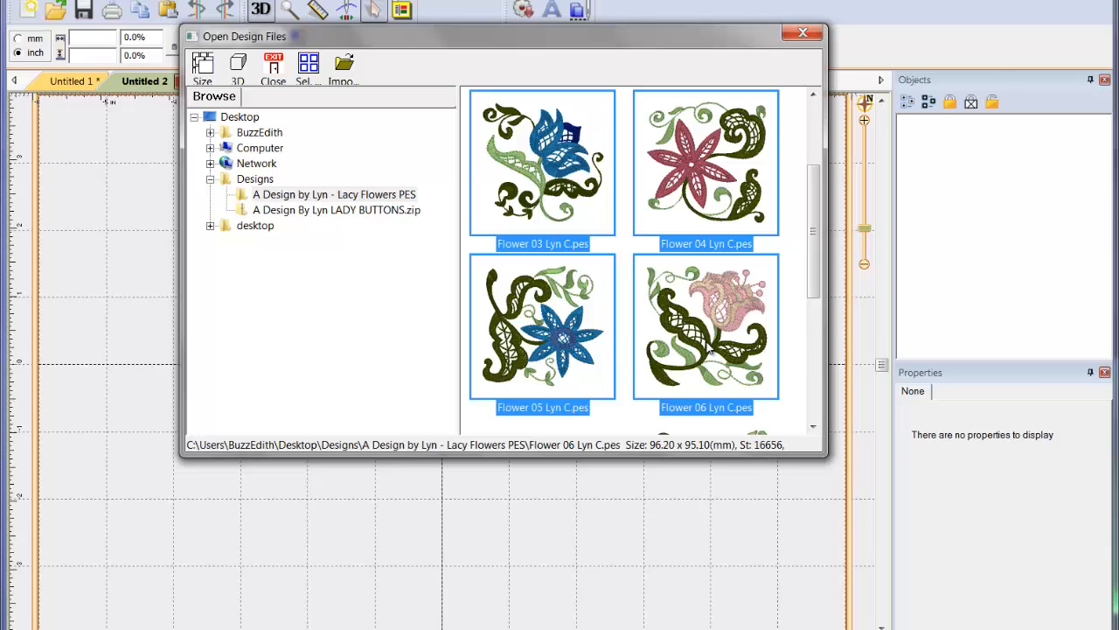
left_click(707, 162)
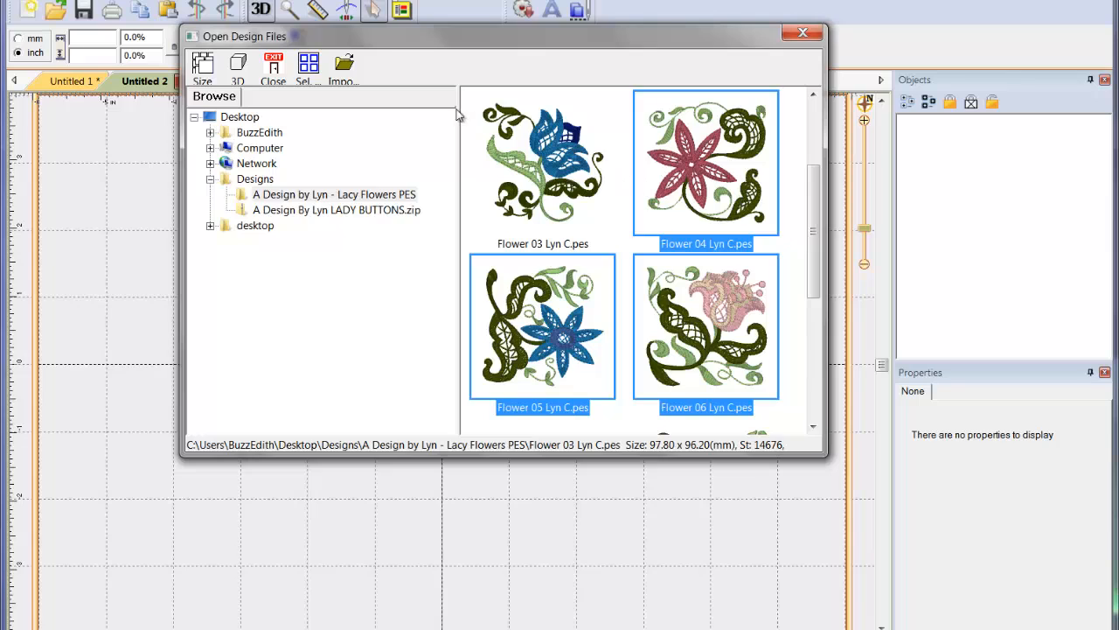
mouse_move(307, 68)
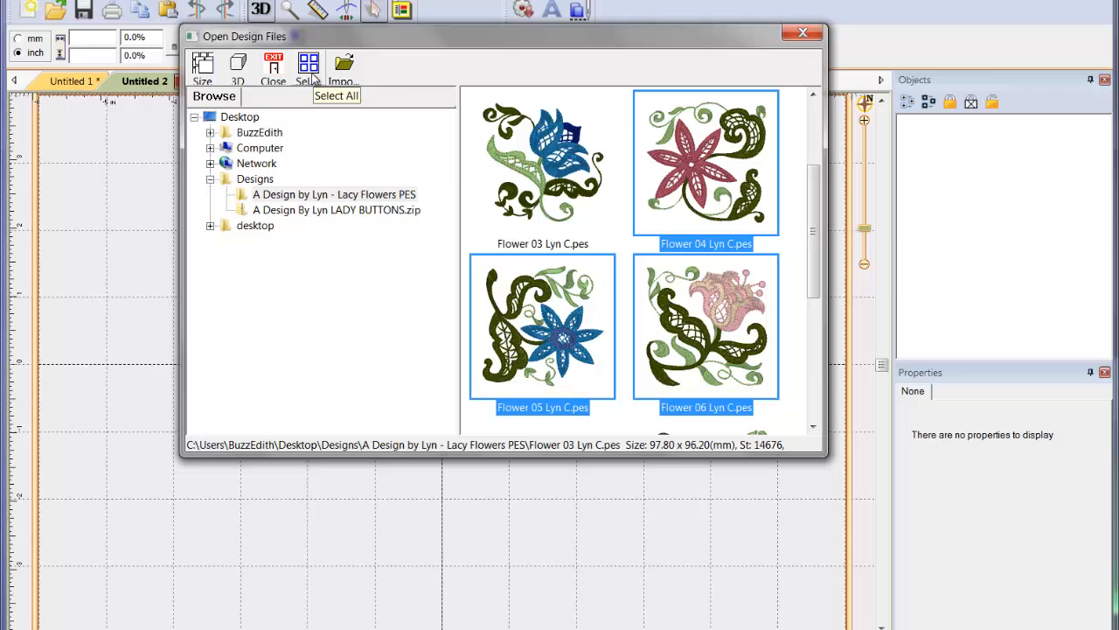
mouse_move(343, 66)
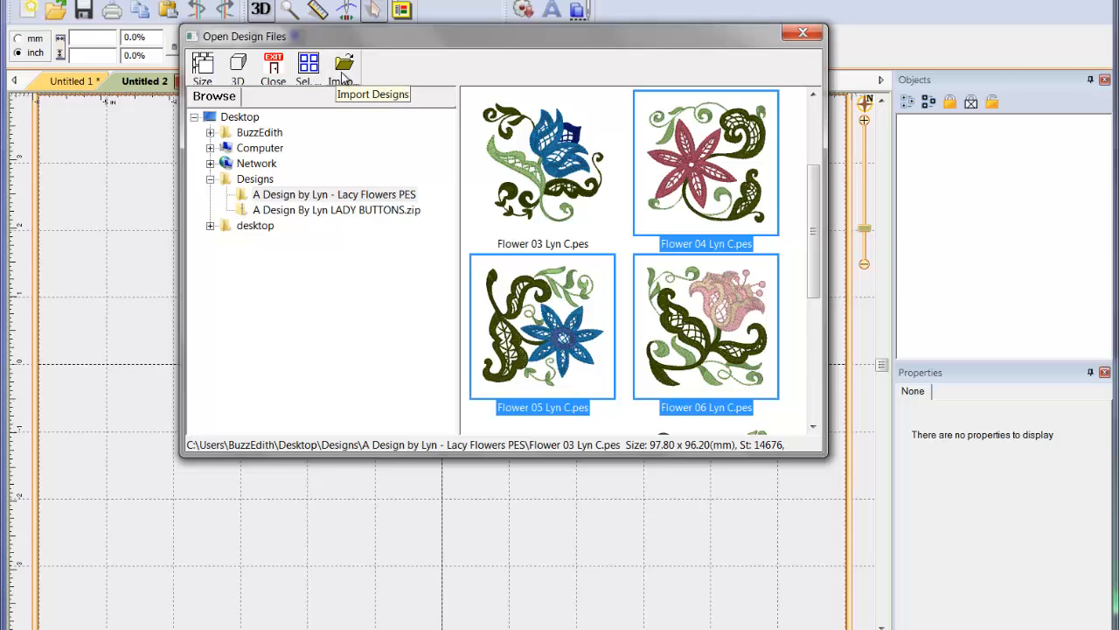
- Import Flowers 04, 05 and 06 Lyn C stacked in the hoop and select Flower 04
left_click(343, 66)
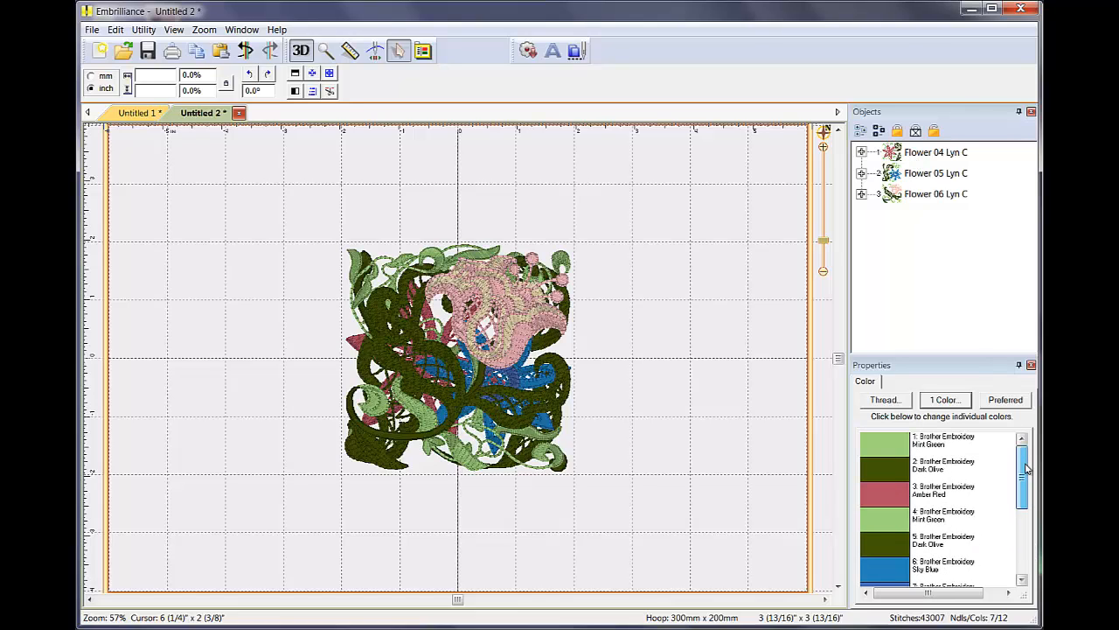
left_click(936, 152)
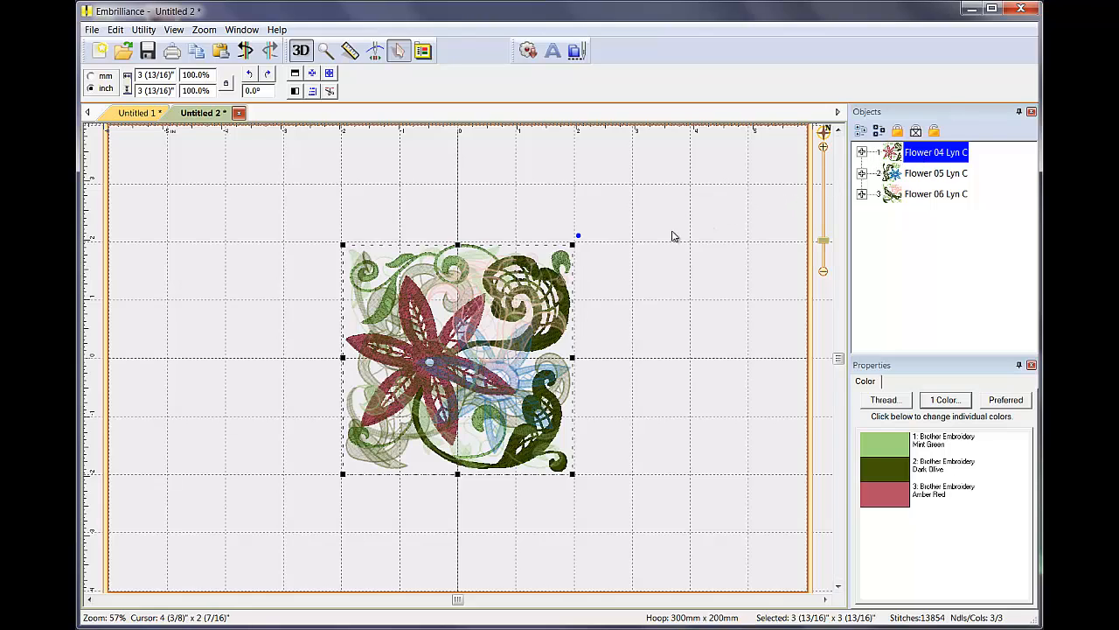
mouse_move(559, 262)
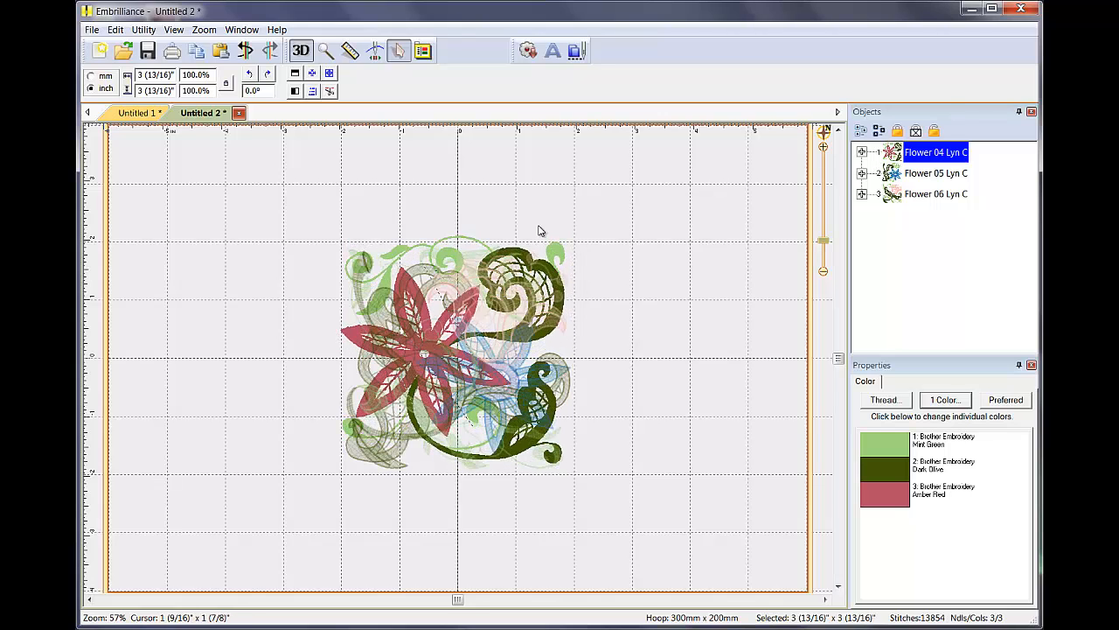
- Move Flower 04 to the top-left corner and Flower 06 to the bottom-right of the hoop
left_click_drag(455, 354, 227, 236)
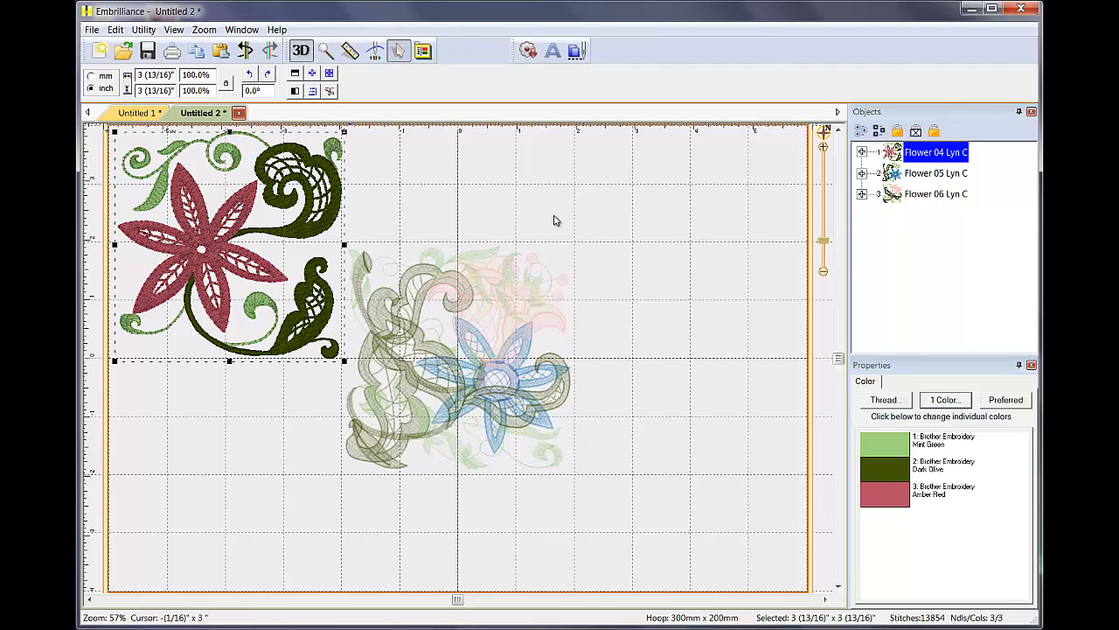
left_click(936, 192)
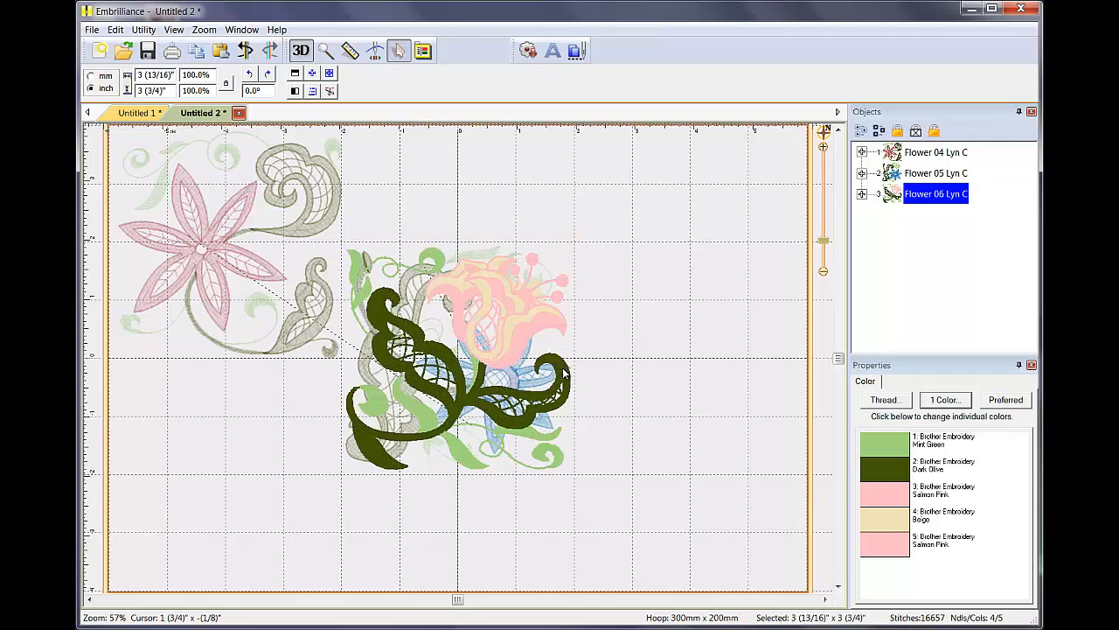
left_click_drag(455, 359, 664, 463)
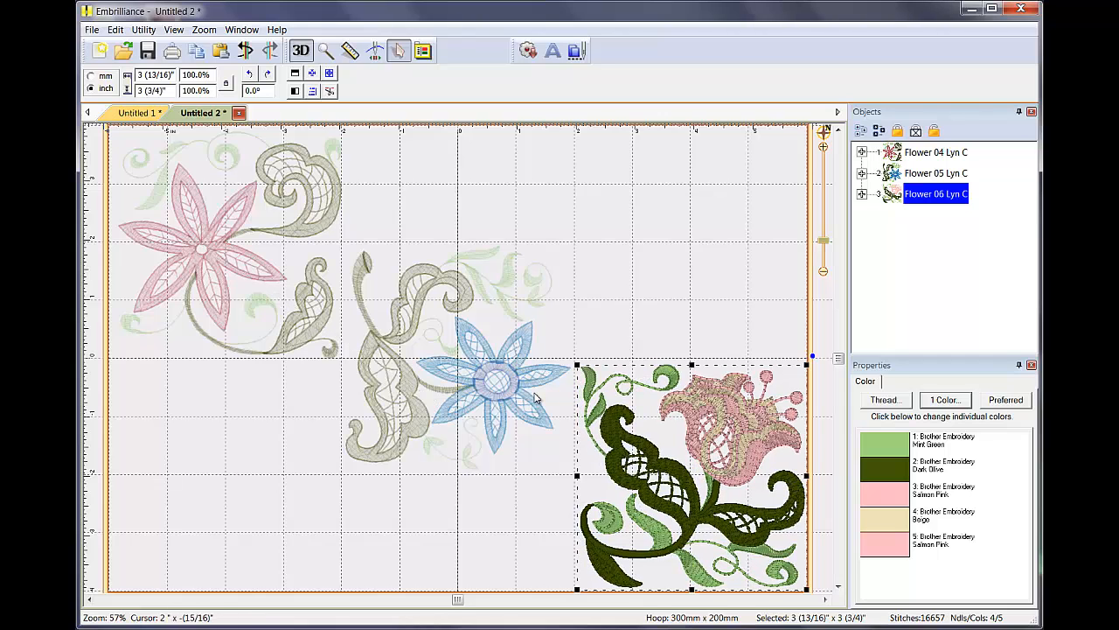
left_click(936, 173)
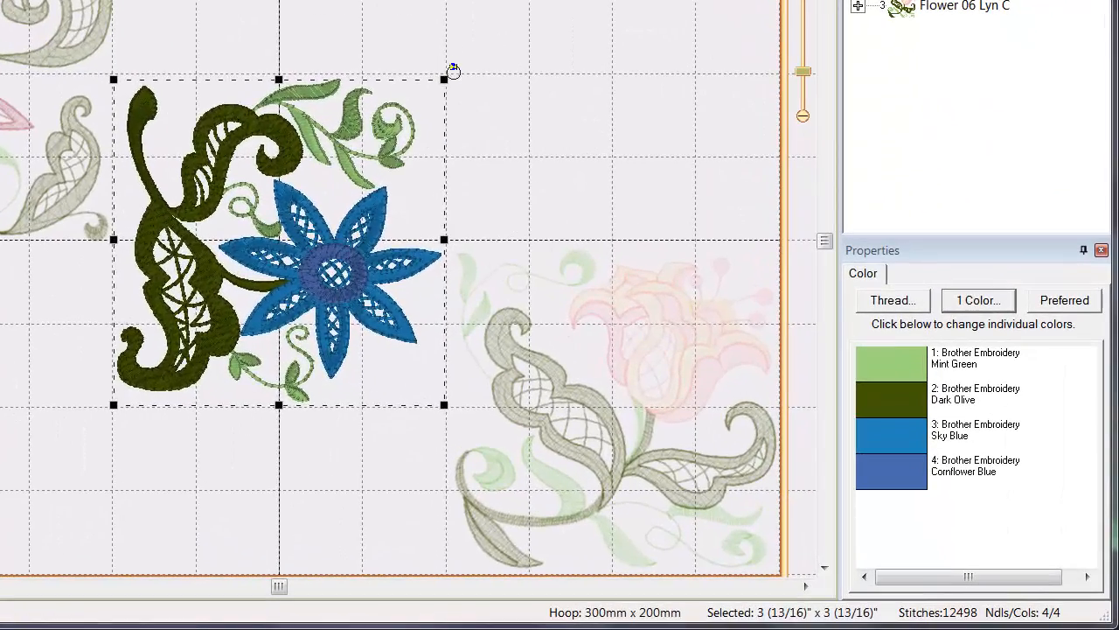
- Rotate the blue Flower 05 and centre it between the corner flowers in a diagonal line
left_click_drag(453, 70, 453, 70)
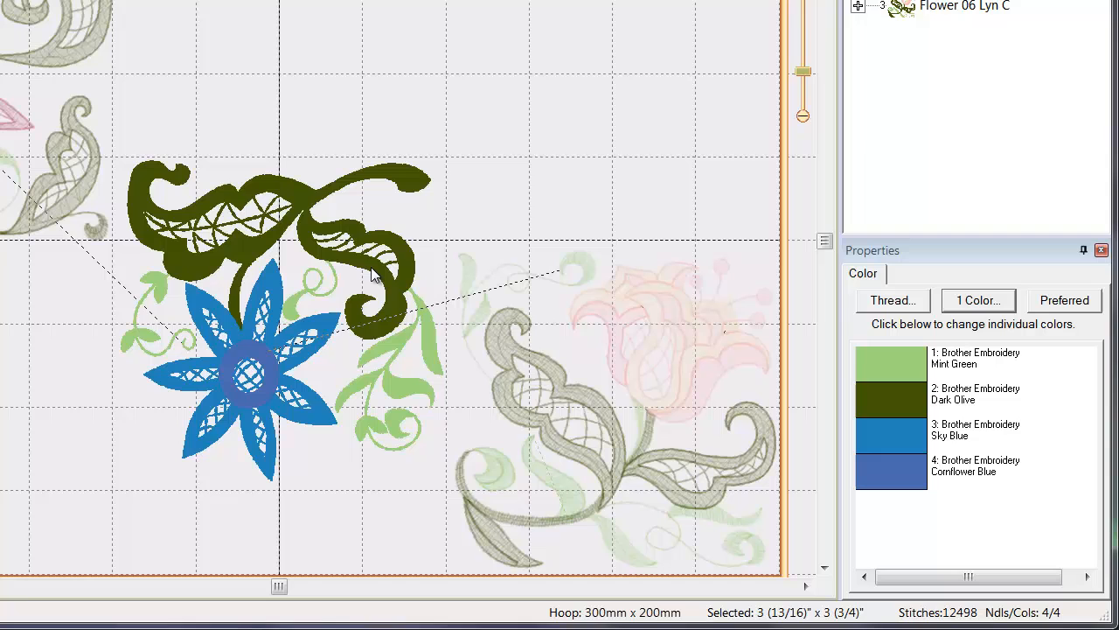
left_click(263, 350)
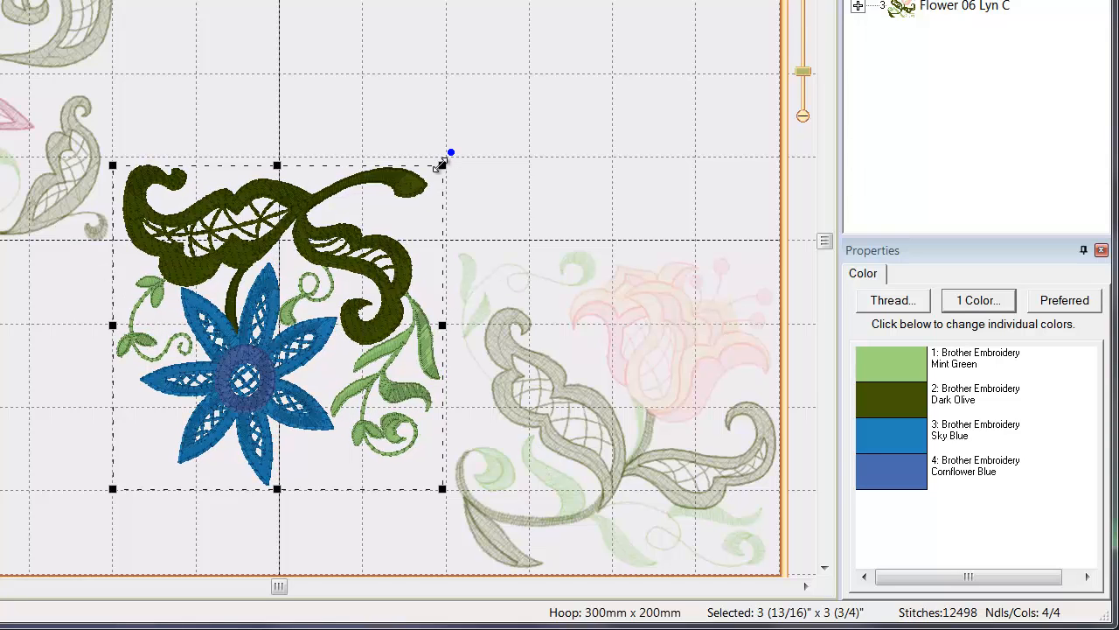
left_click_drag(452, 154, 494, 136)
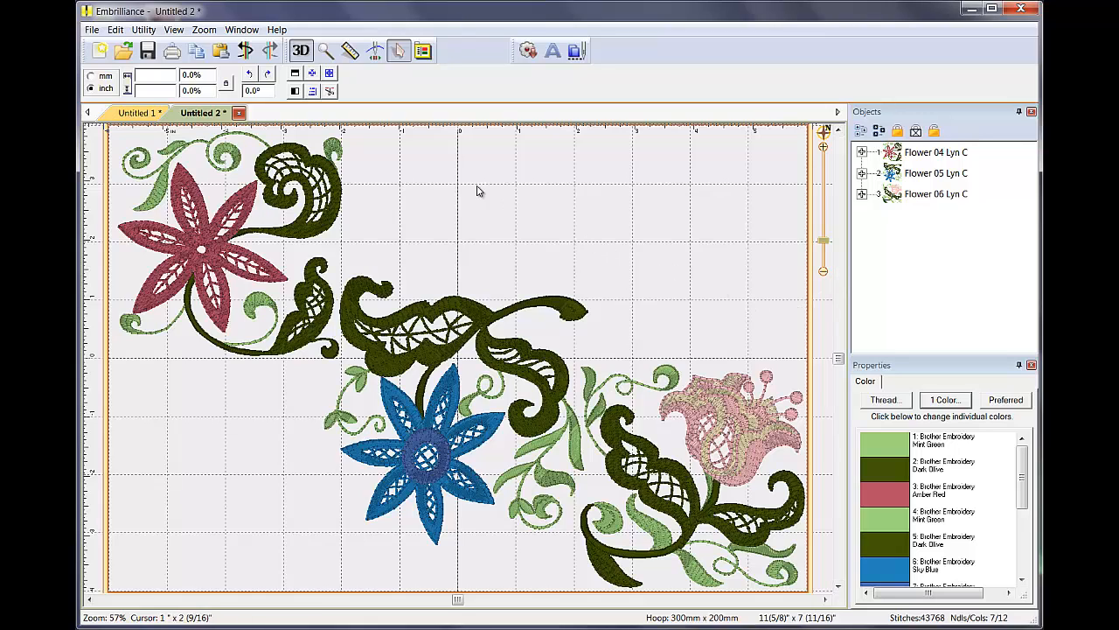
- Run Utility > Color Sort on the three-flower design and choose to save the result
left_click(144, 28)
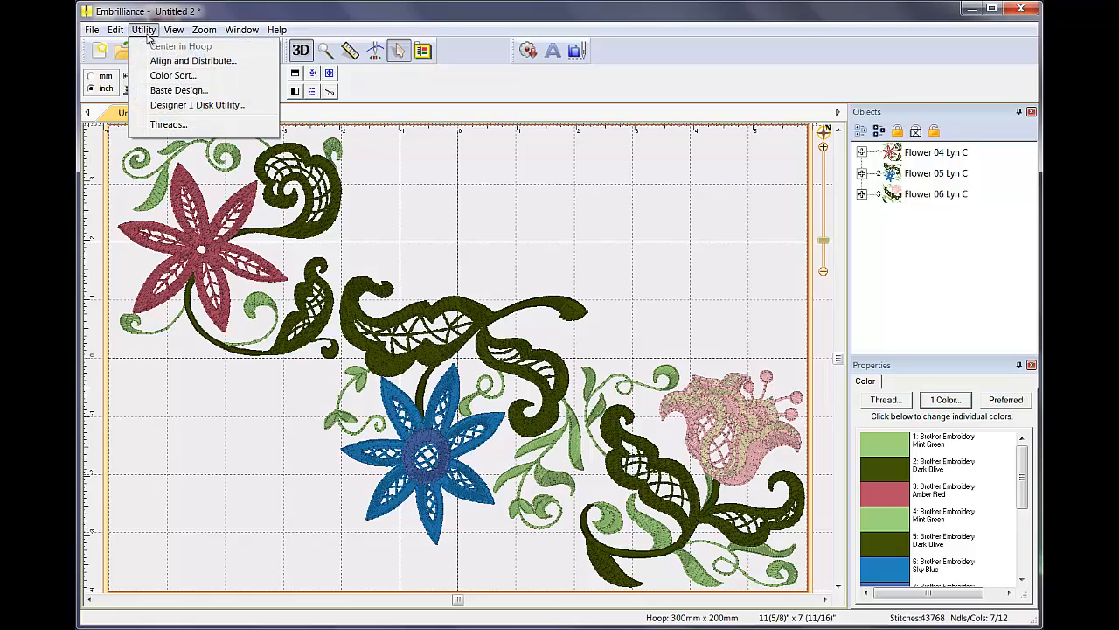
mouse_move(173, 76)
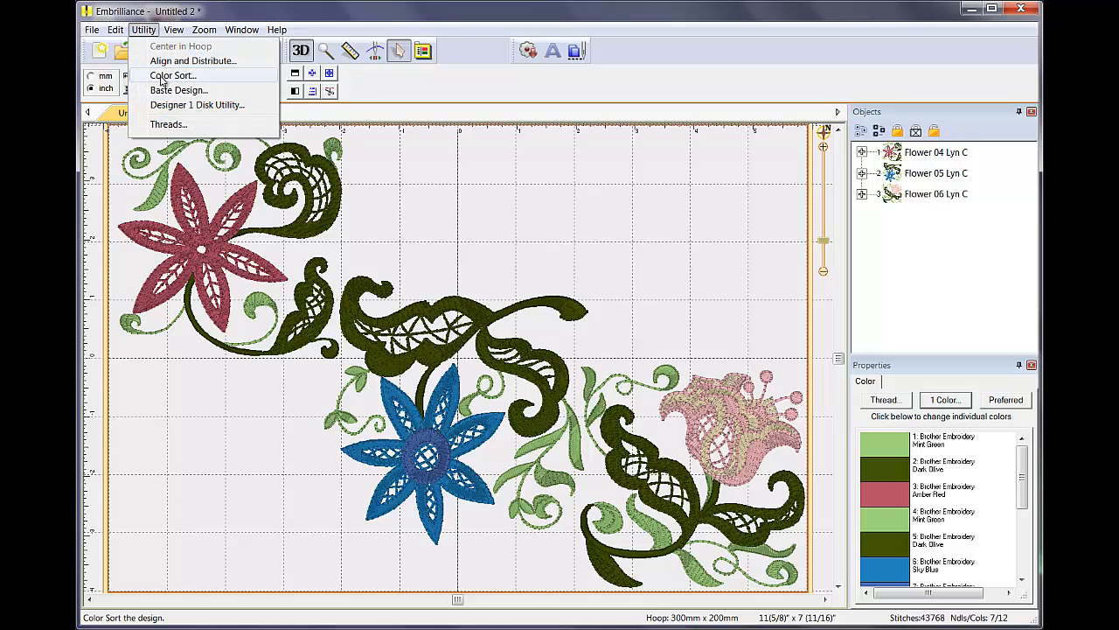
left_click(171, 76)
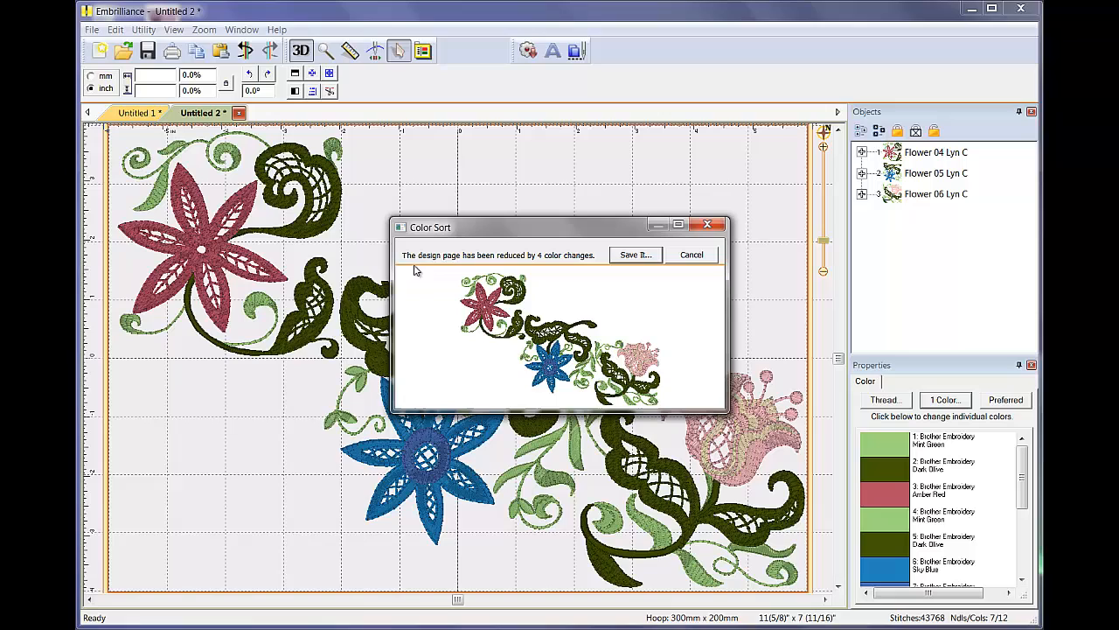
mouse_move(429, 268)
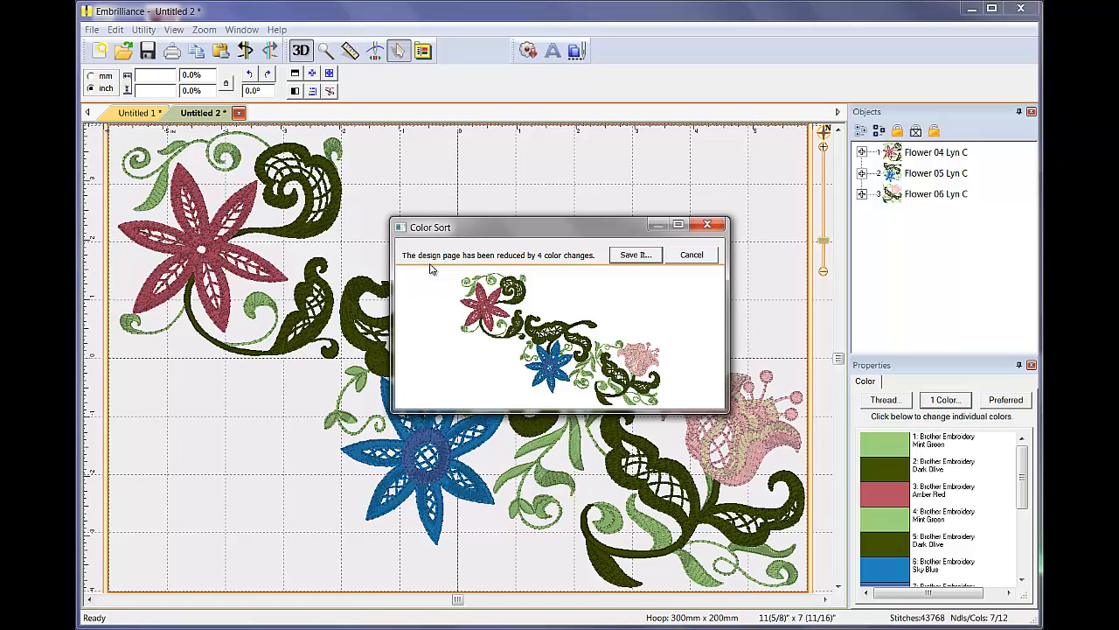
mouse_move(621, 275)
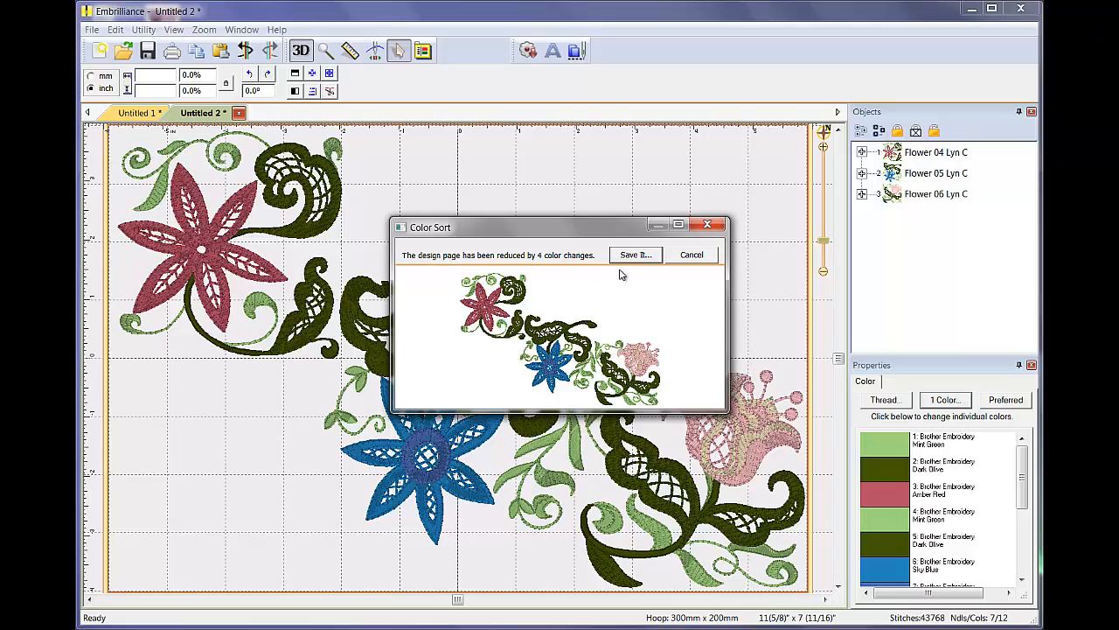
left_click(637, 255)
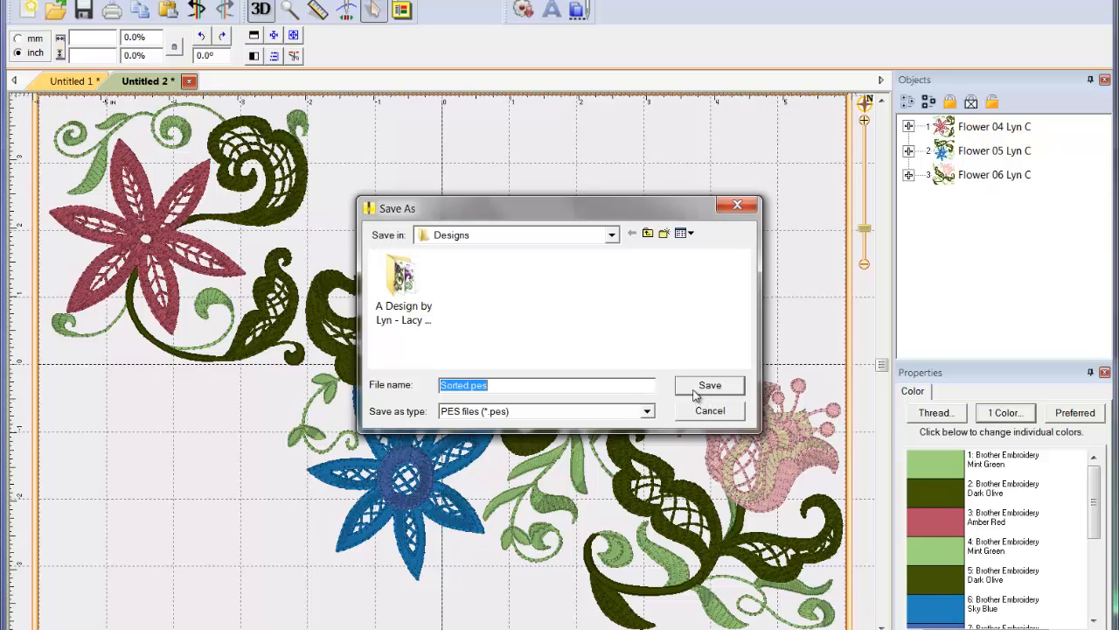
mouse_move(692, 392)
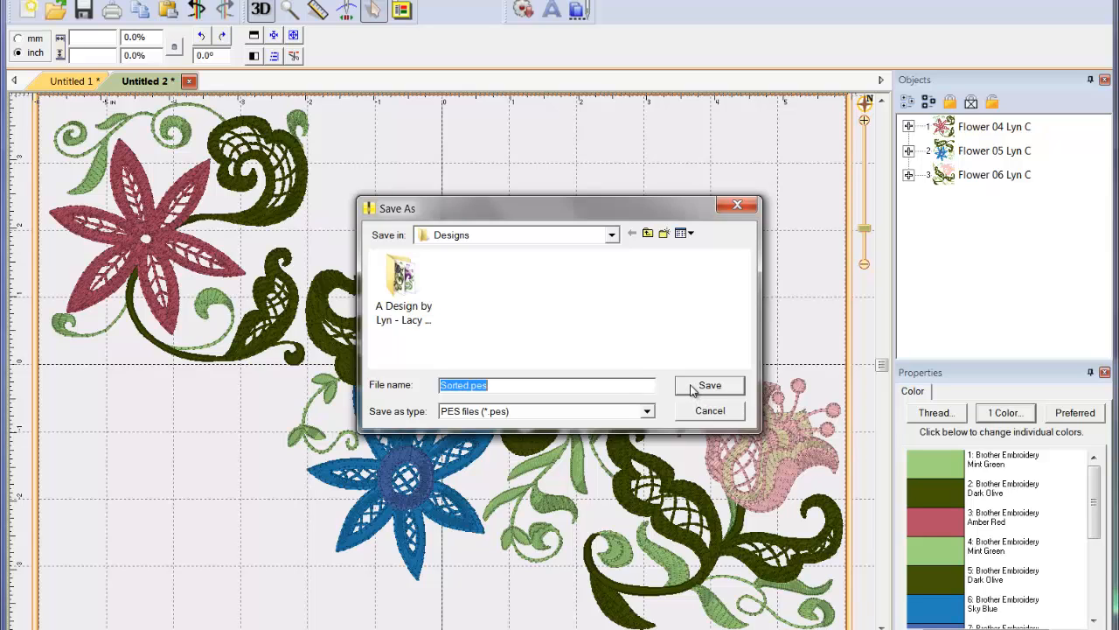
- Save the sorted design as Sorted.pes in the Designs folder
left_click(710, 385)
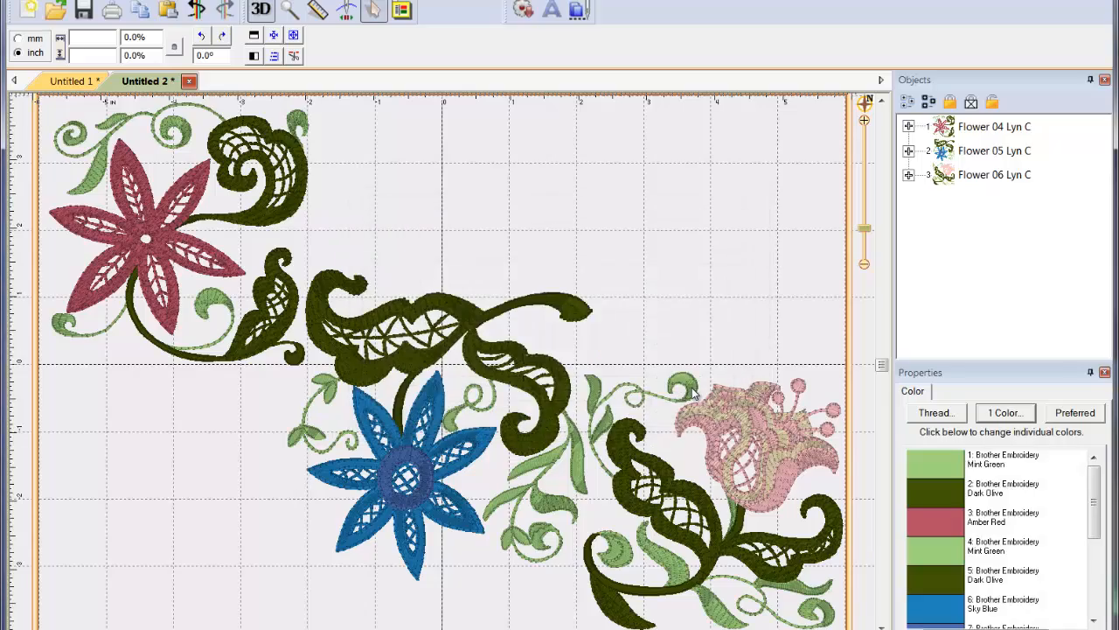
mouse_move(707, 390)
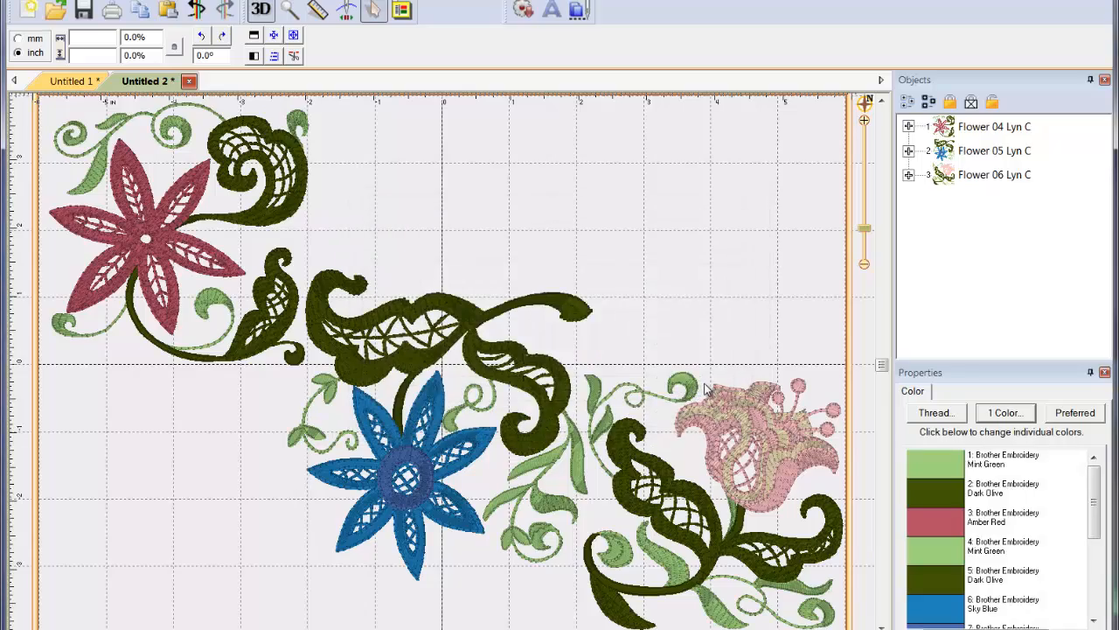